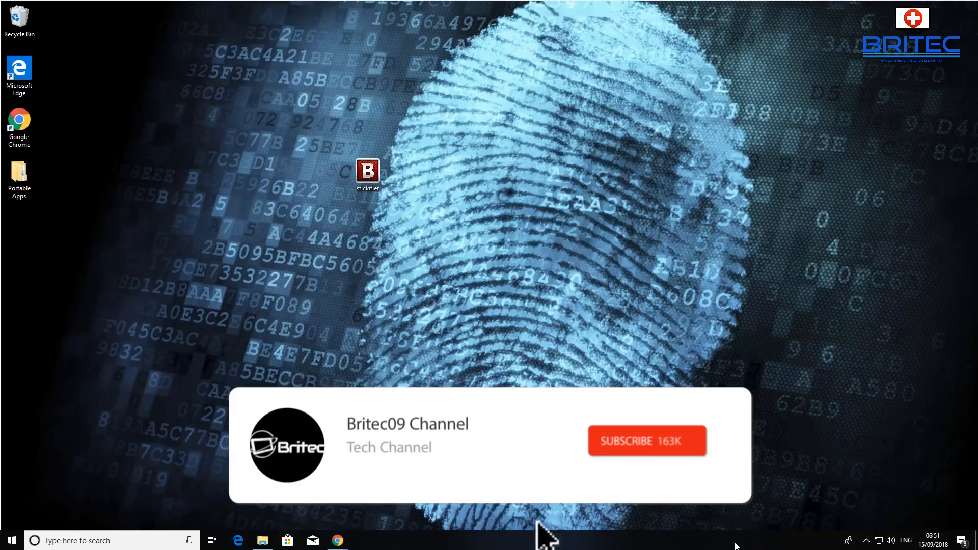
# Download stickifier.exe from the Bitdefender rescue_cd/latest index in Chrome.
pyautogui.click(648, 454)
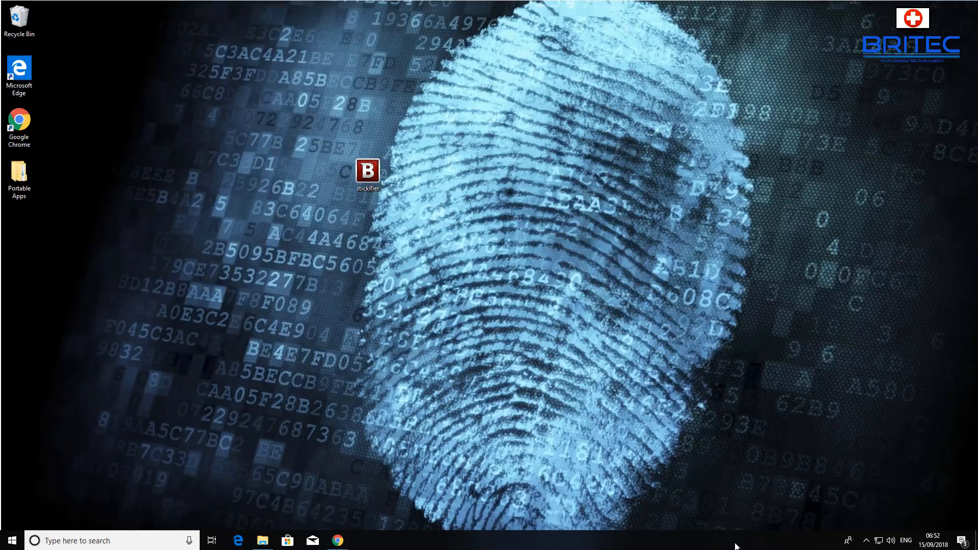
pyautogui.moveTo(635, 327)
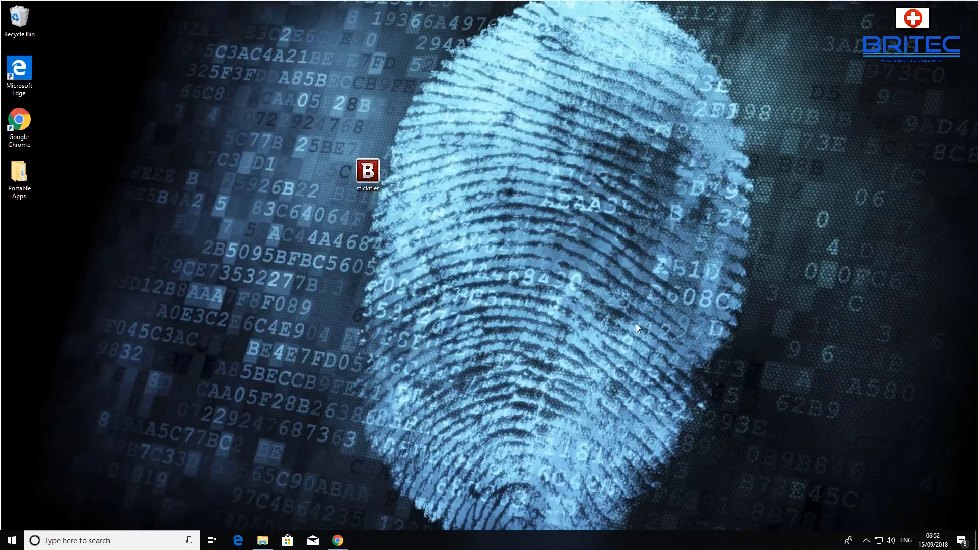
pyautogui.moveTo(462, 226)
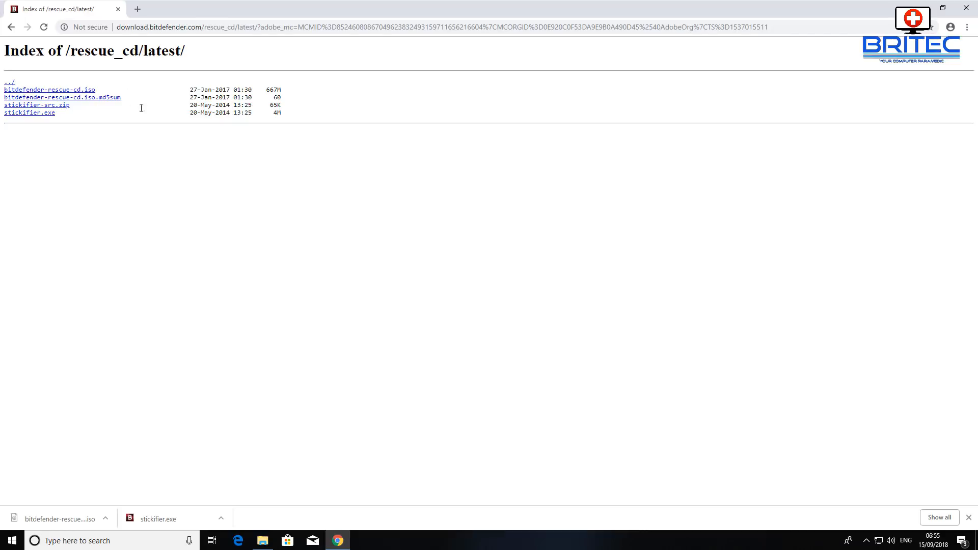
pyautogui.moveTo(90, 98)
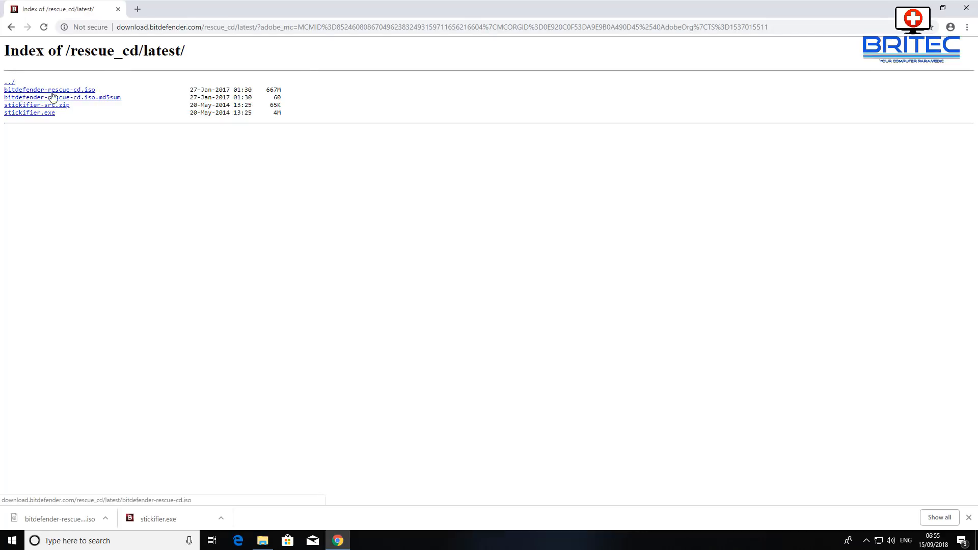
pyautogui.moveTo(338, 87)
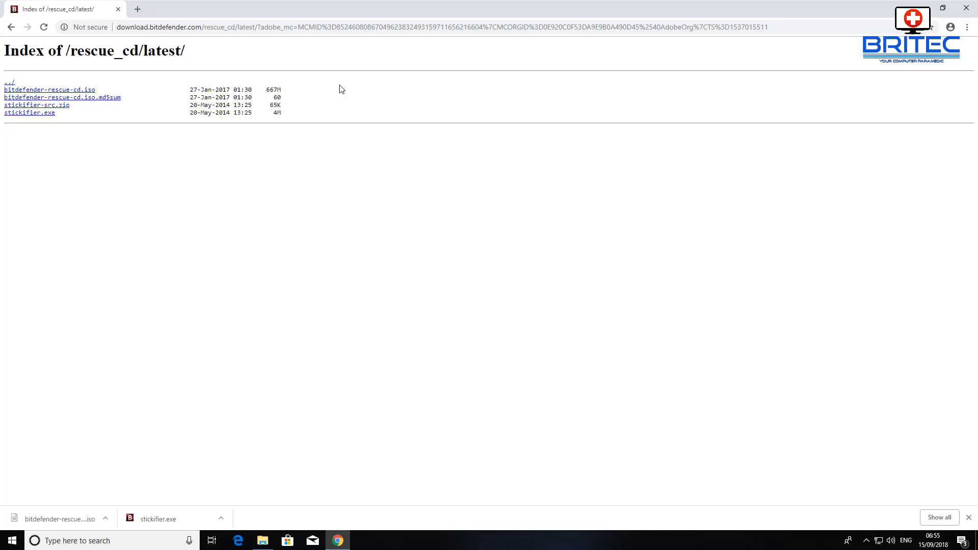
pyautogui.moveTo(294, 50)
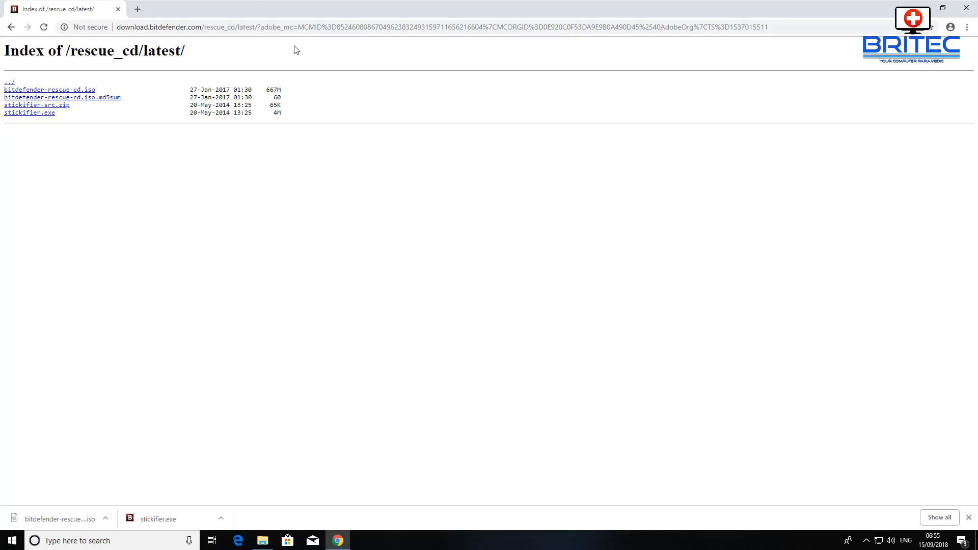
pyautogui.moveTo(268, 116)
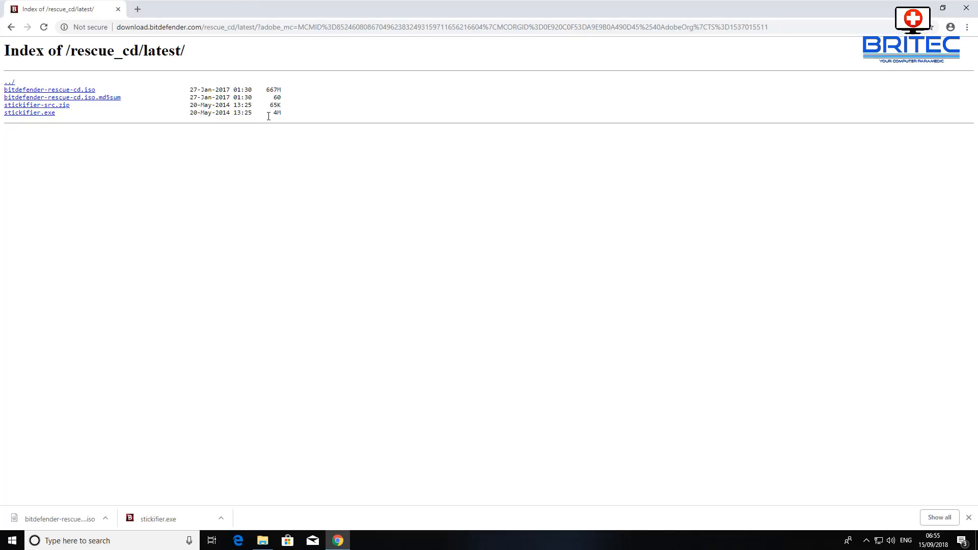
pyautogui.moveTo(29, 113)
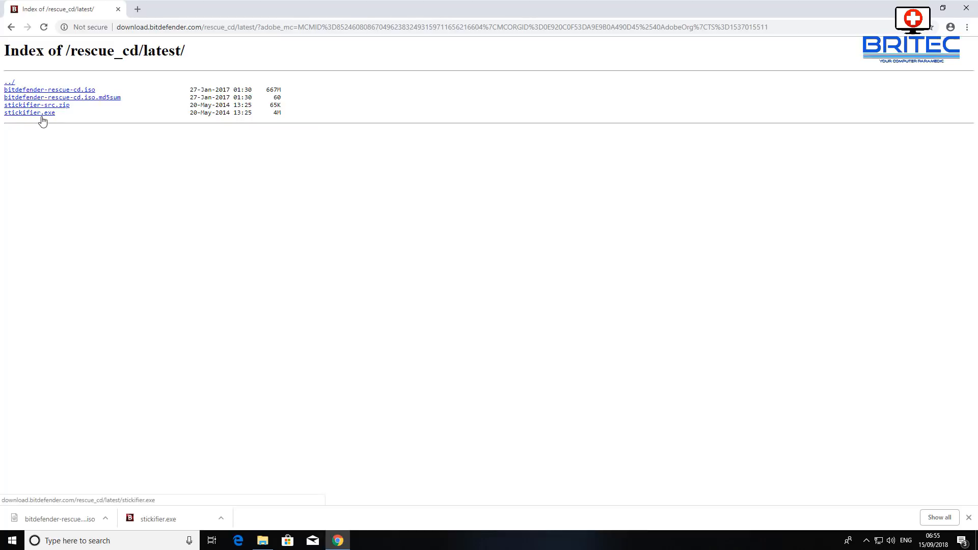
pyautogui.moveTo(33, 117)
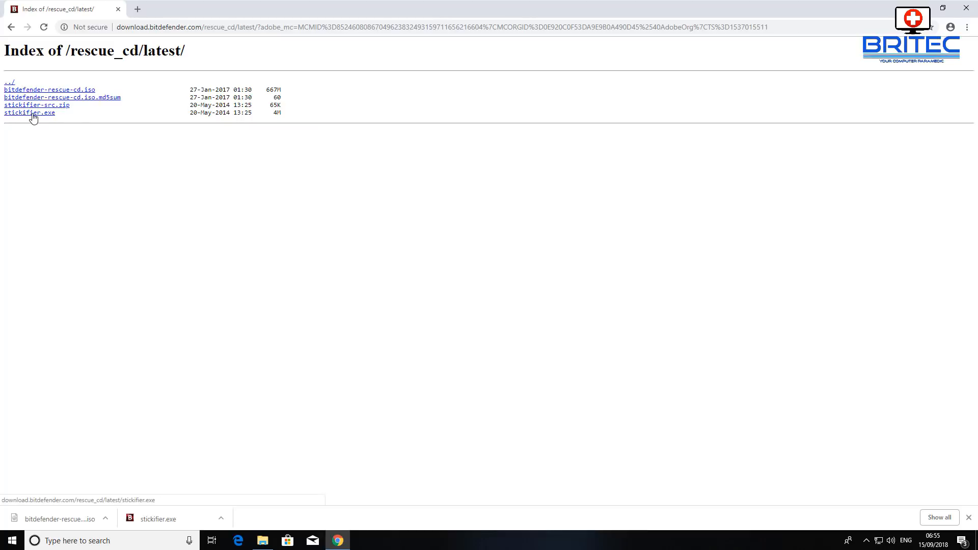
pyautogui.moveTo(66, 127)
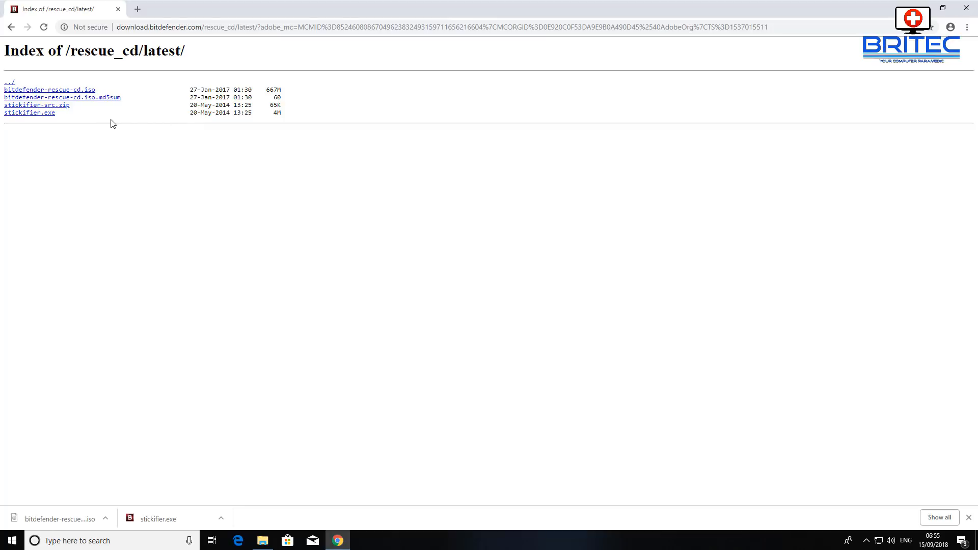
pyautogui.moveTo(195, 166)
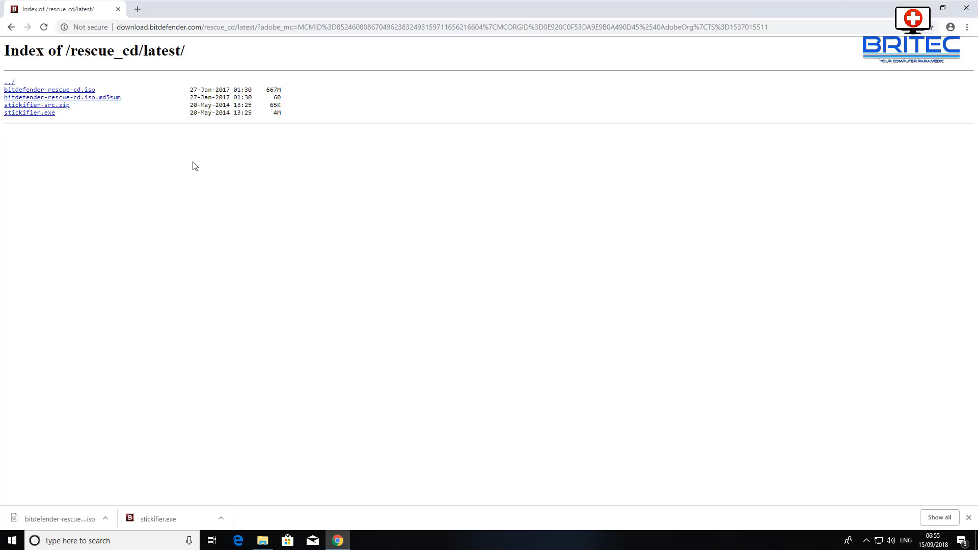
pyautogui.moveTo(123, 128)
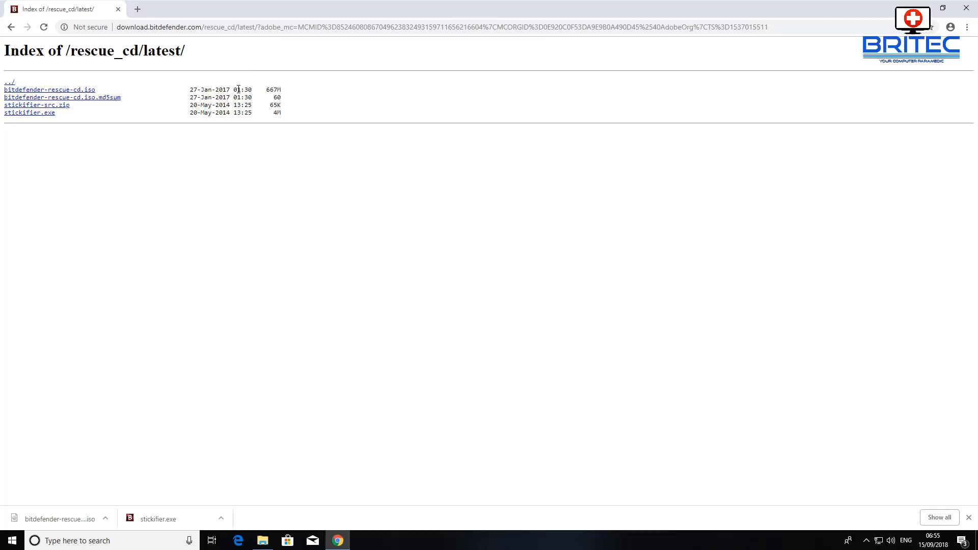
pyautogui.moveTo(197, 93)
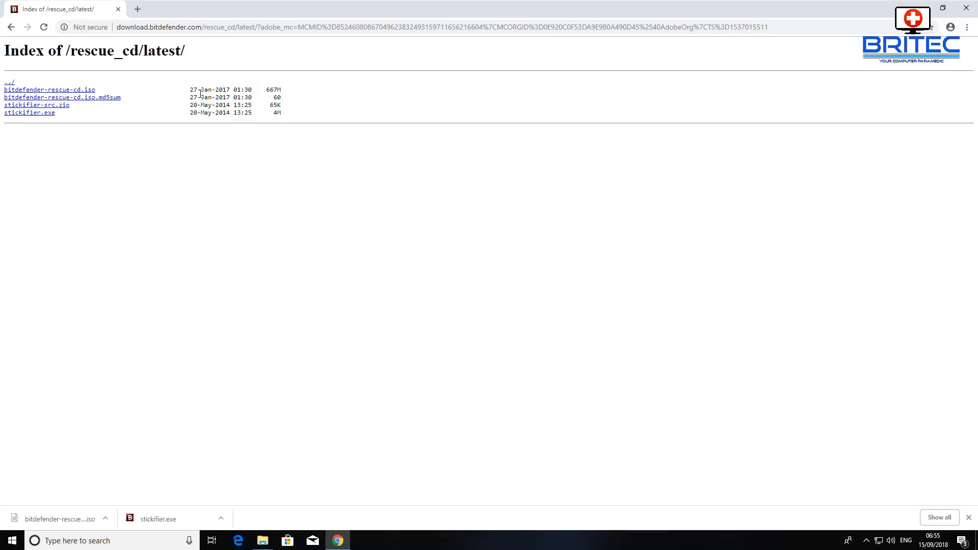
pyautogui.moveTo(87, 101)
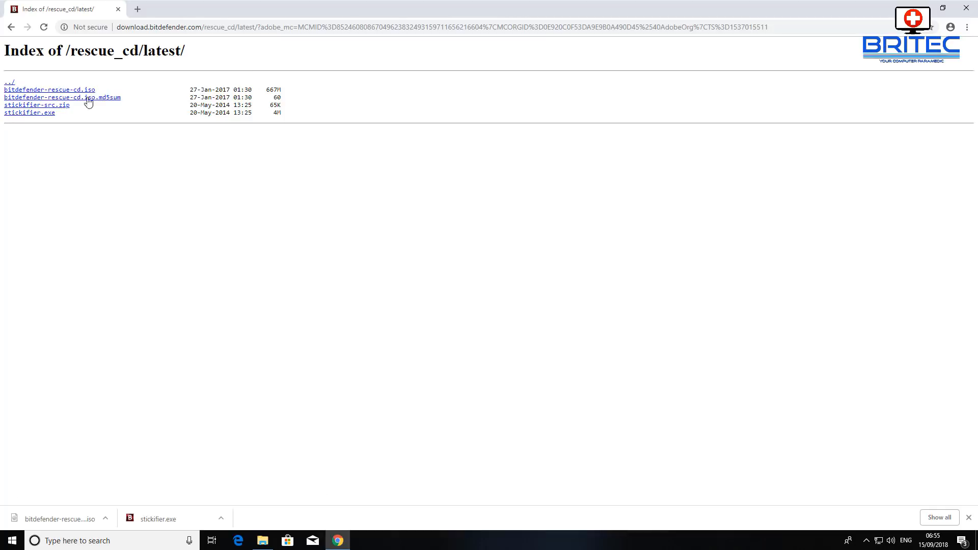
pyautogui.moveTo(815, 6)
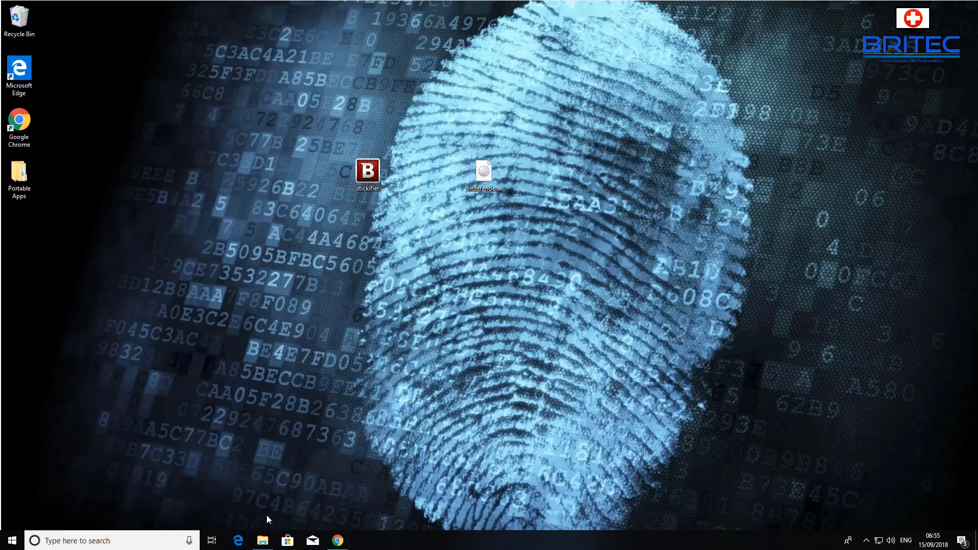
pyautogui.rightClick(261, 539)
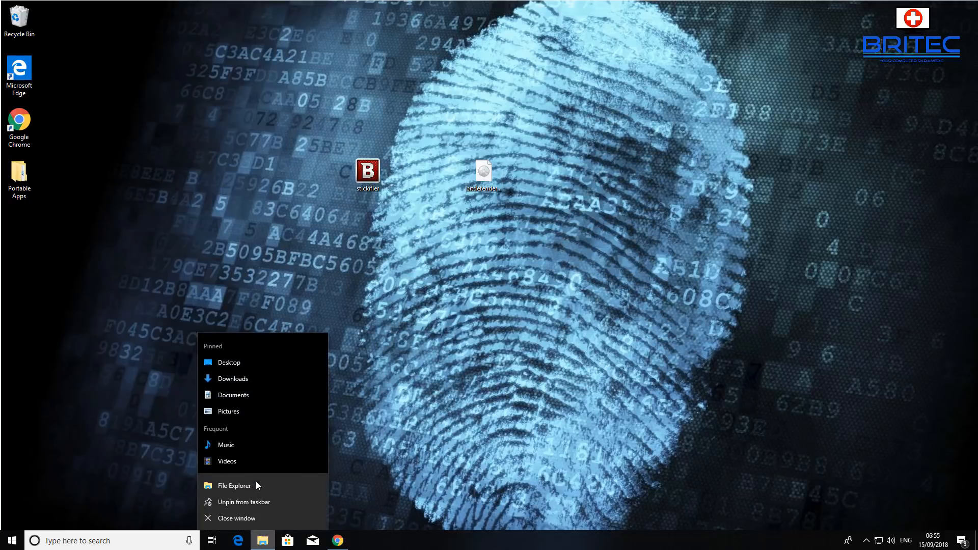
pyautogui.click(466, 438)
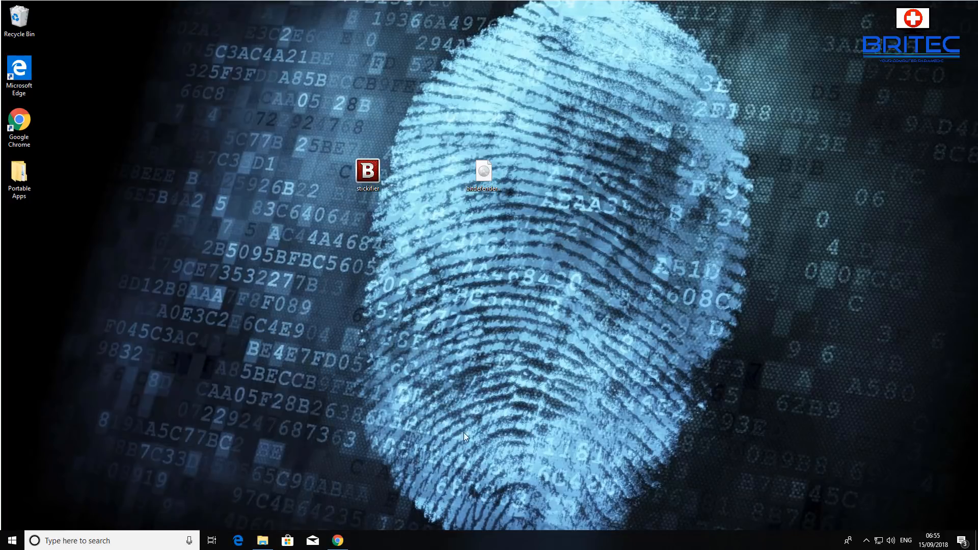
pyautogui.click(262, 541)
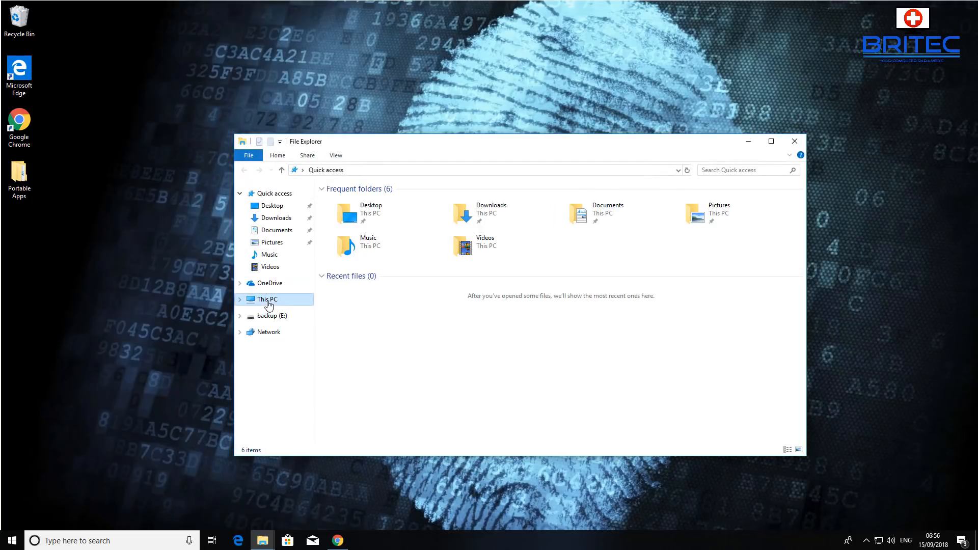
pyautogui.click(267, 299)
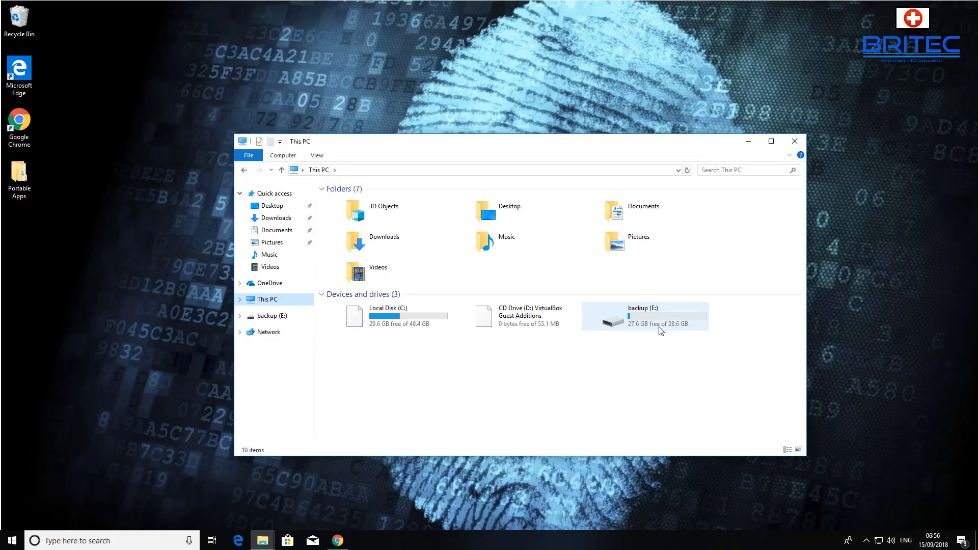
pyautogui.moveTo(631, 314)
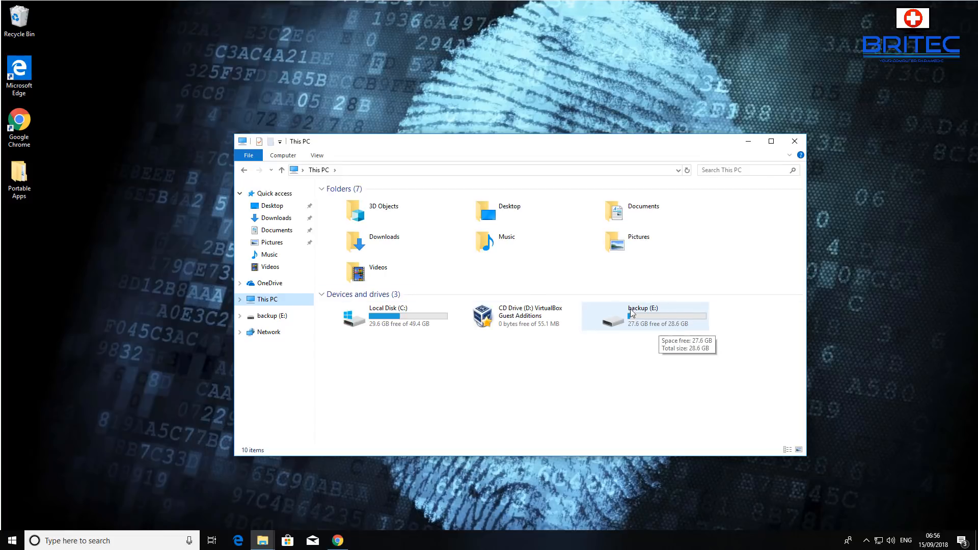
pyautogui.moveTo(644, 326)
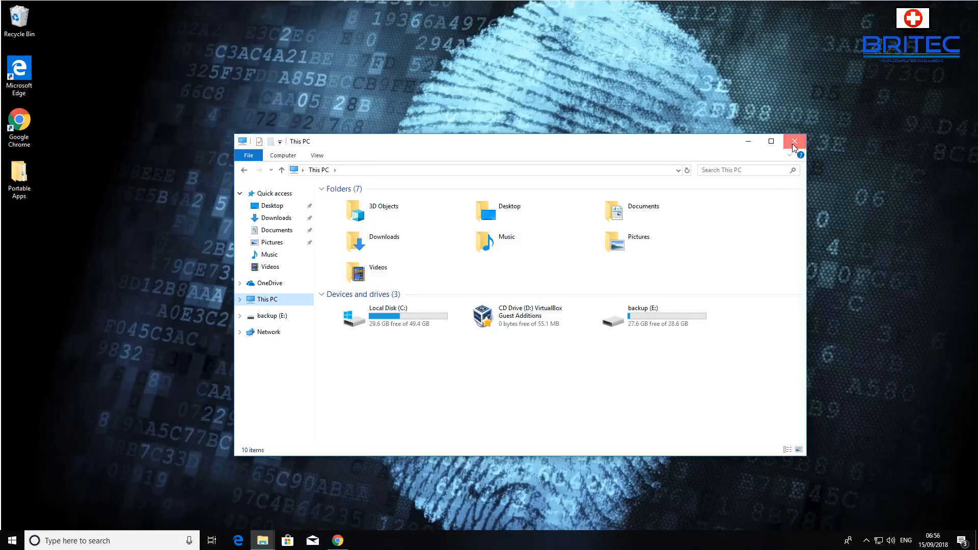
pyautogui.click(795, 140)
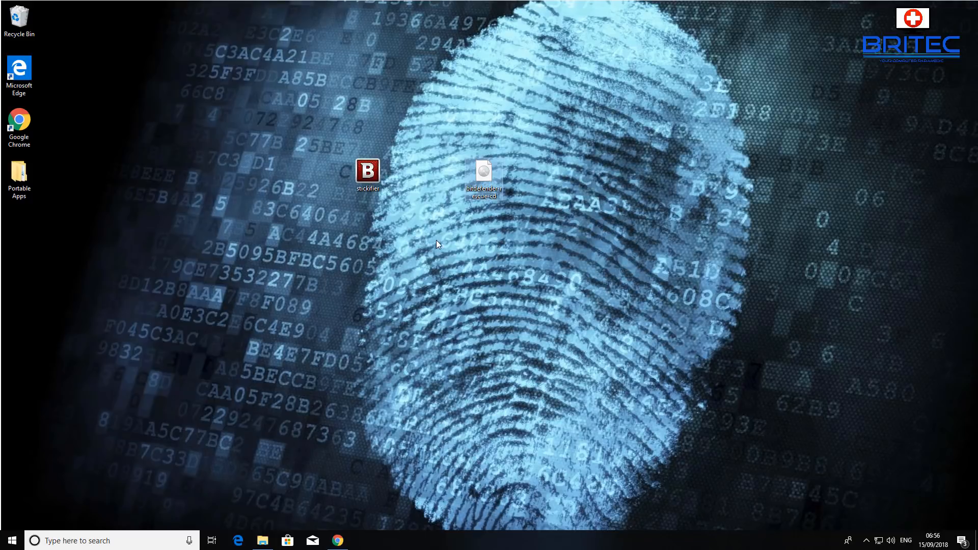
pyautogui.moveTo(444, 208)
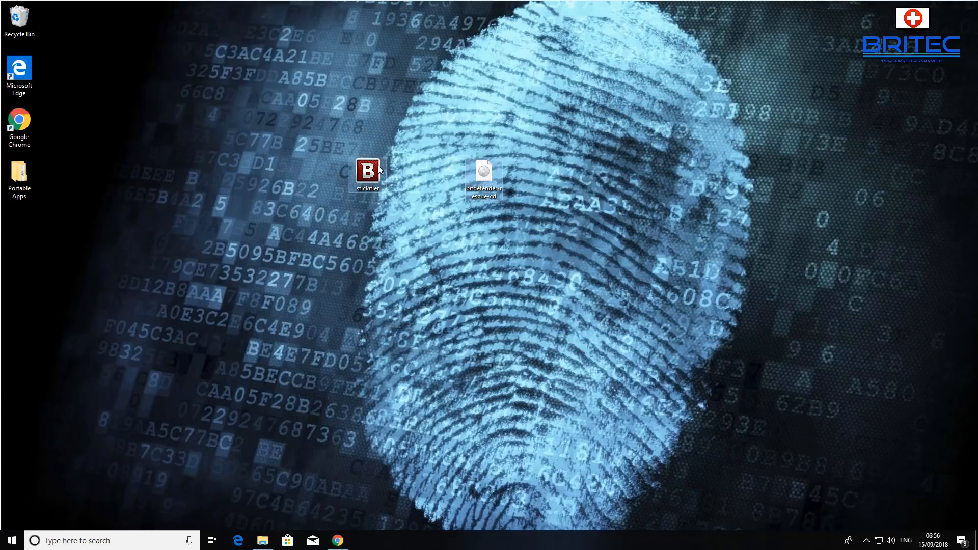
pyautogui.moveTo(515, 226)
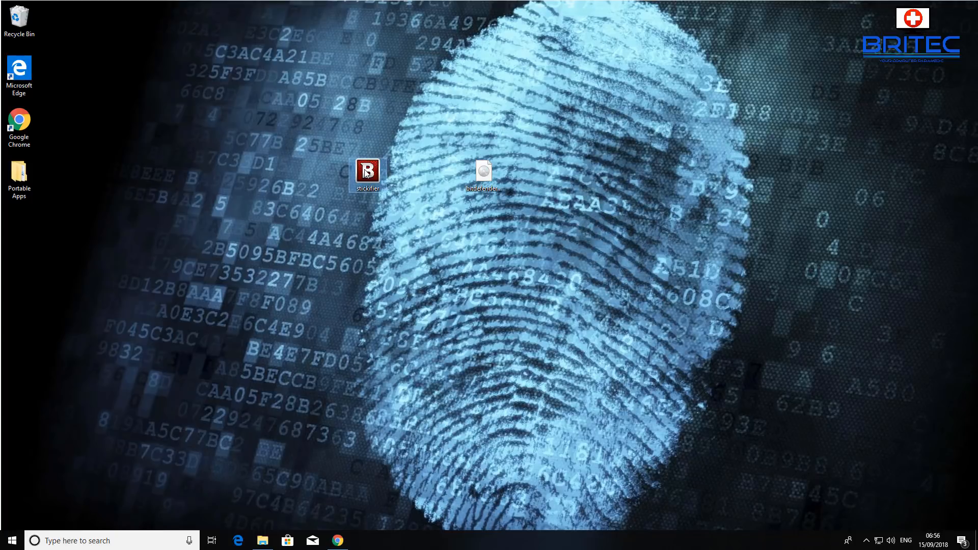
# Run Stickifier as administrator from the desktop and allow its UAC permission prompt.
pyautogui.rightClick(367, 169)
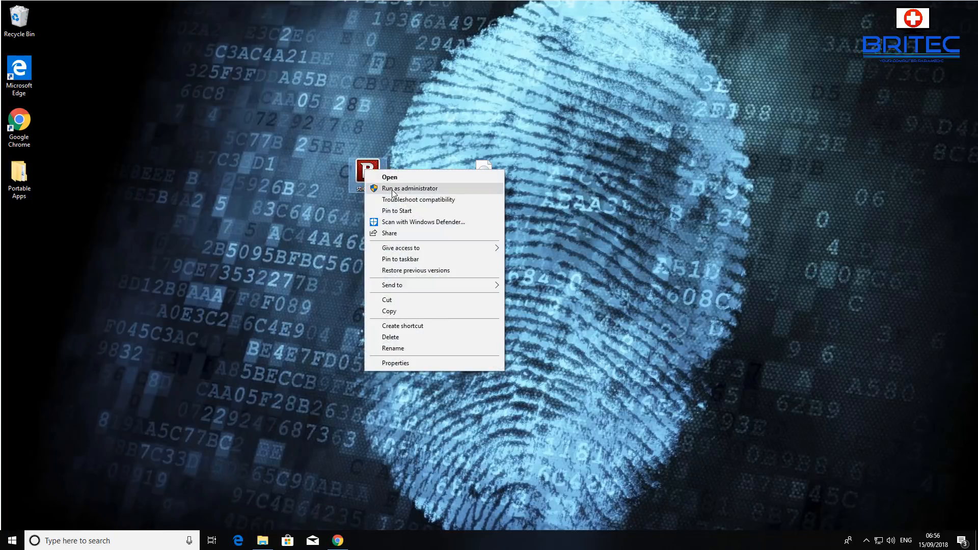
pyautogui.click(410, 187)
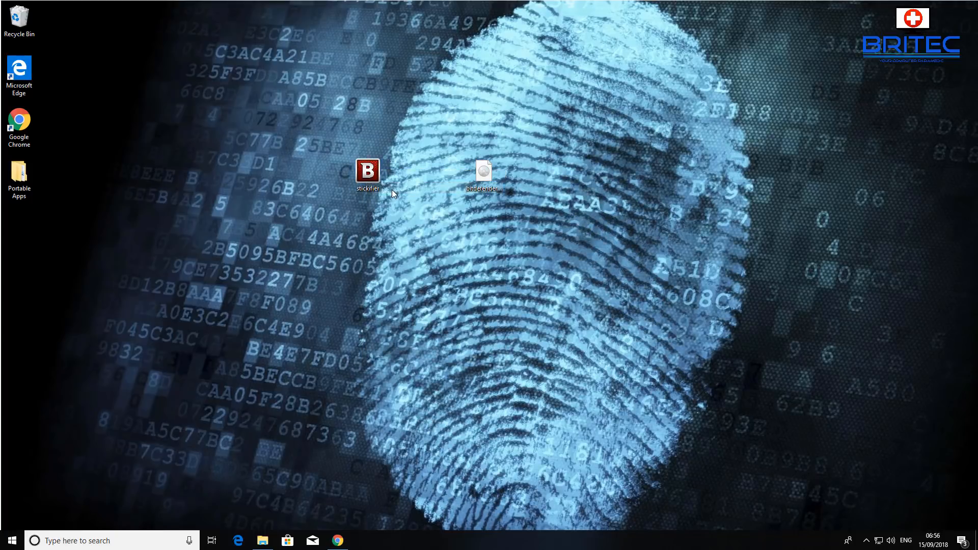
pyautogui.doubleClick(373, 172)
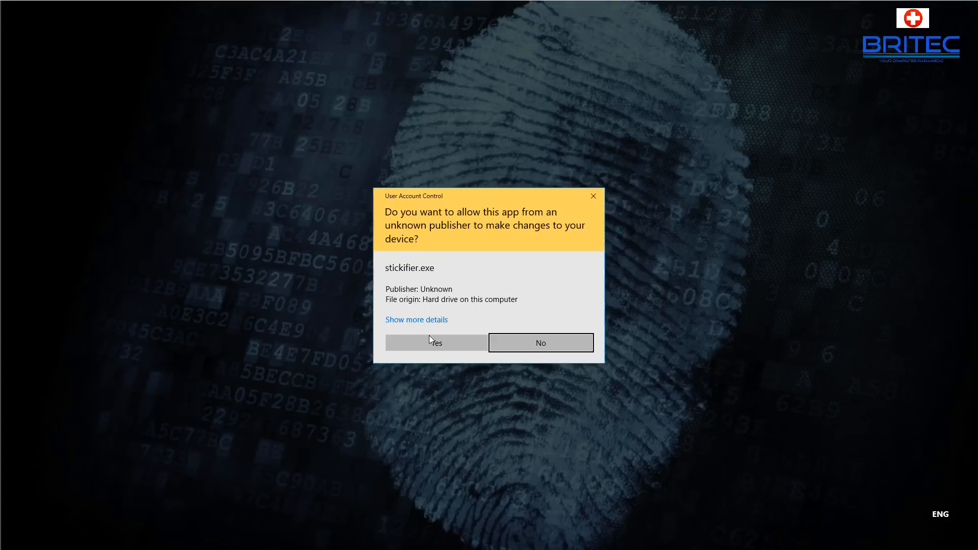
pyautogui.click(436, 342)
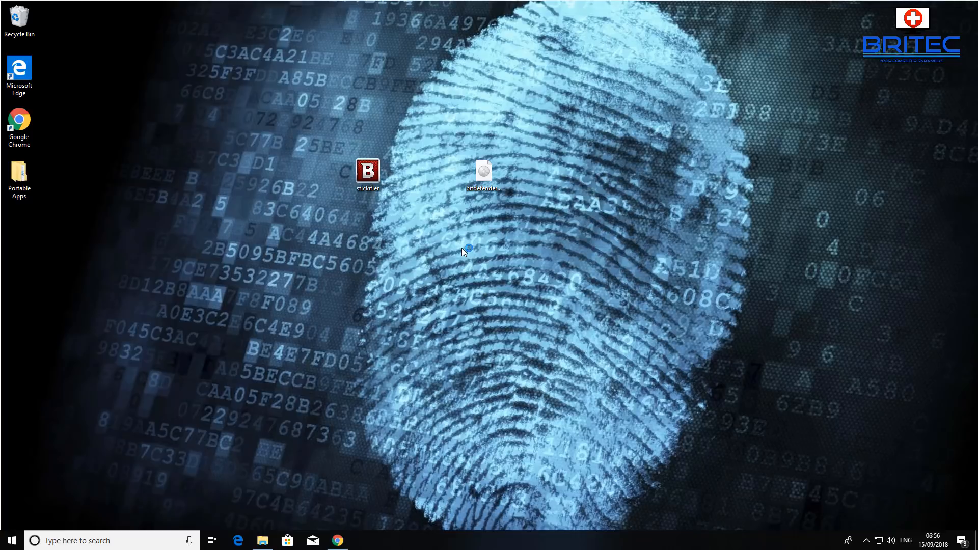
# Start Stickifier and choose 'Select an existing ISO image' as the source option.
pyautogui.doubleClick(368, 171)
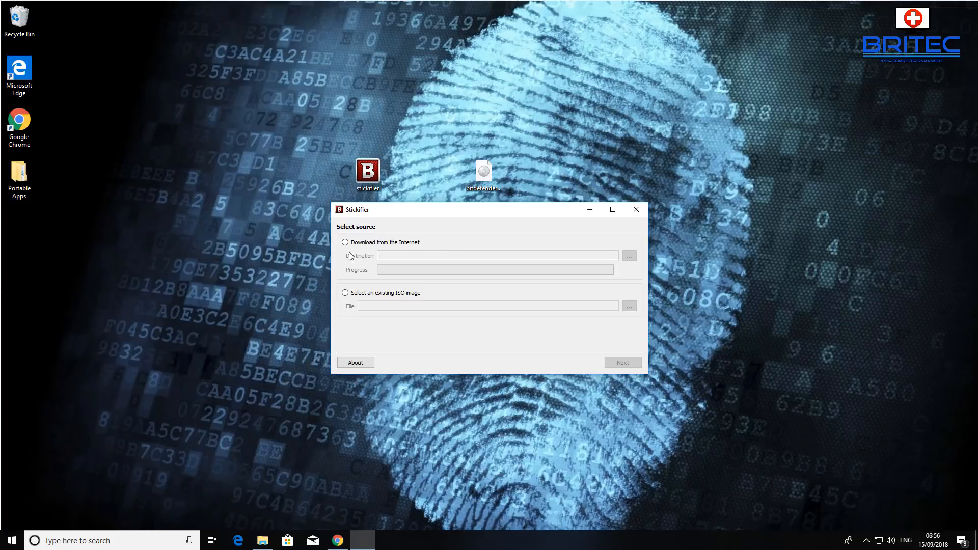
pyautogui.click(345, 242)
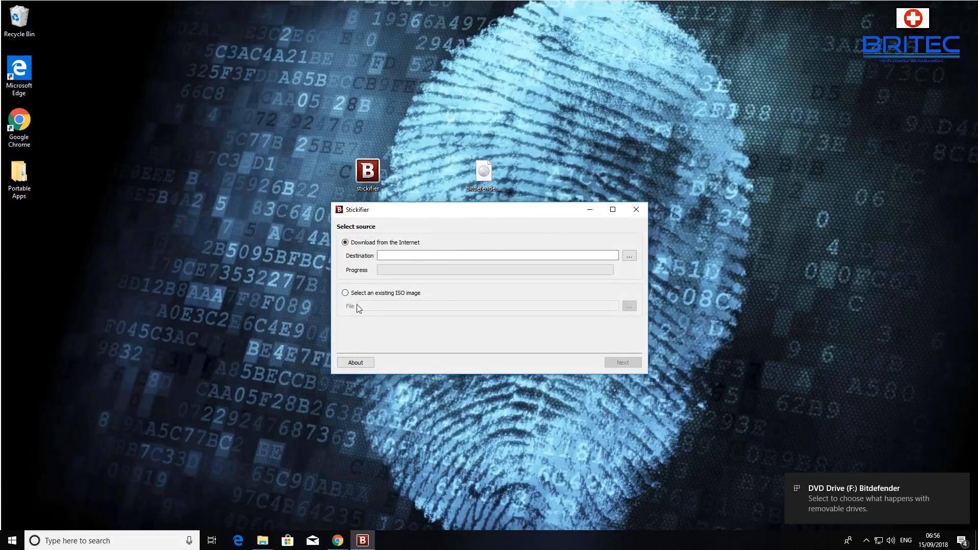
pyautogui.click(345, 293)
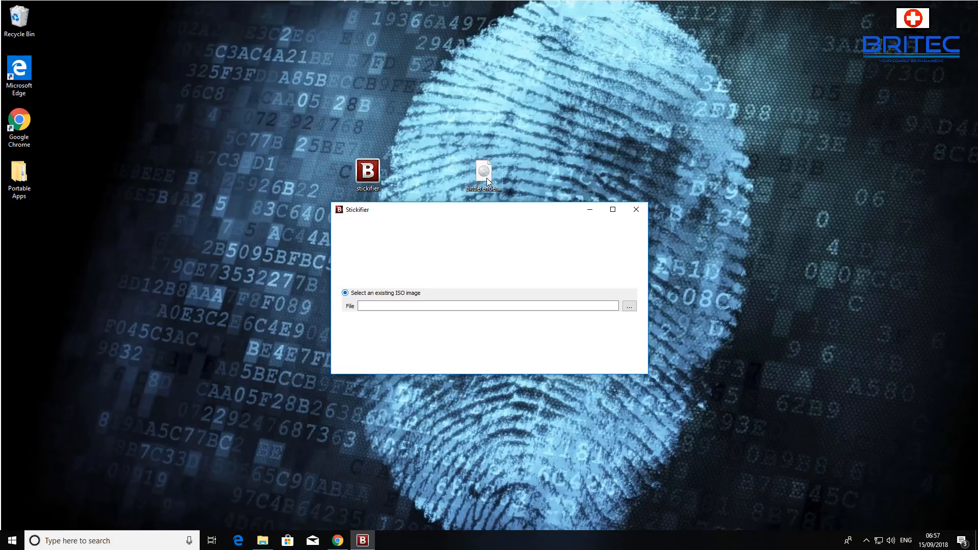
# Browse to the Desktop and choose the bitdefender-rescue-cd image as the source file.
pyautogui.click(630, 305)
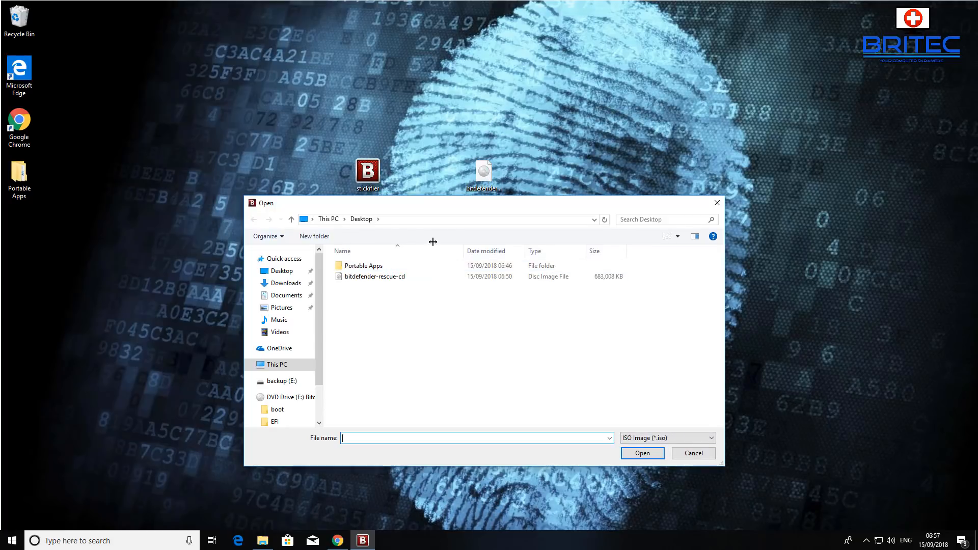
pyautogui.click(375, 276)
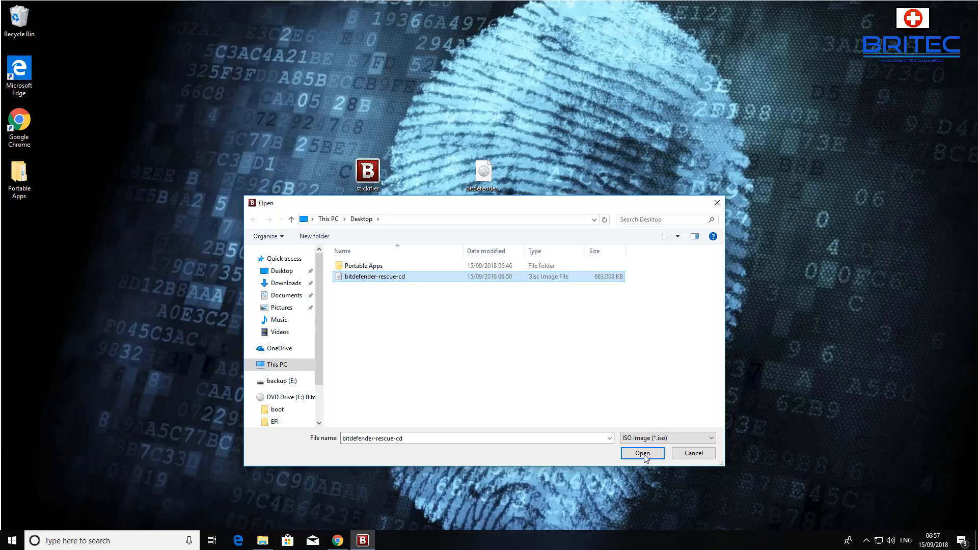
pyautogui.click(642, 453)
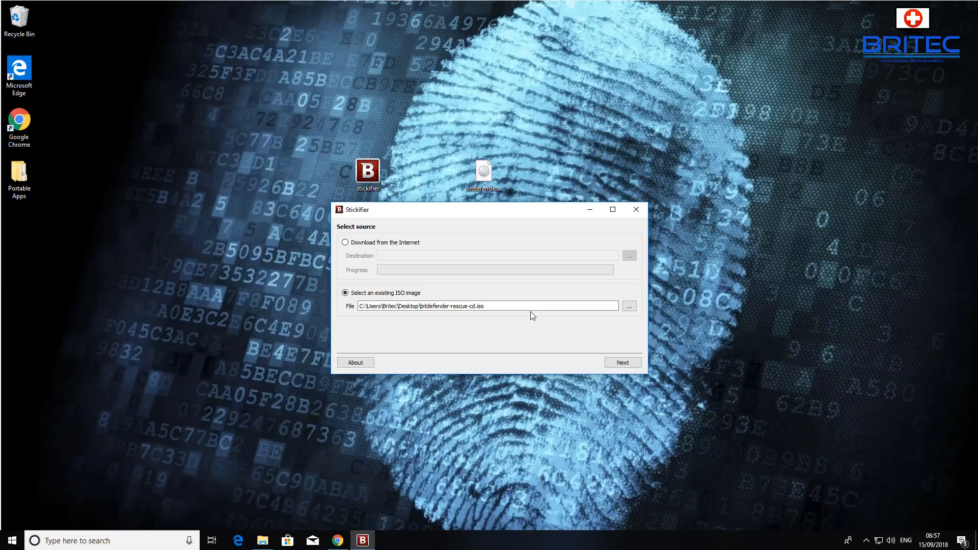
pyautogui.moveTo(634, 371)
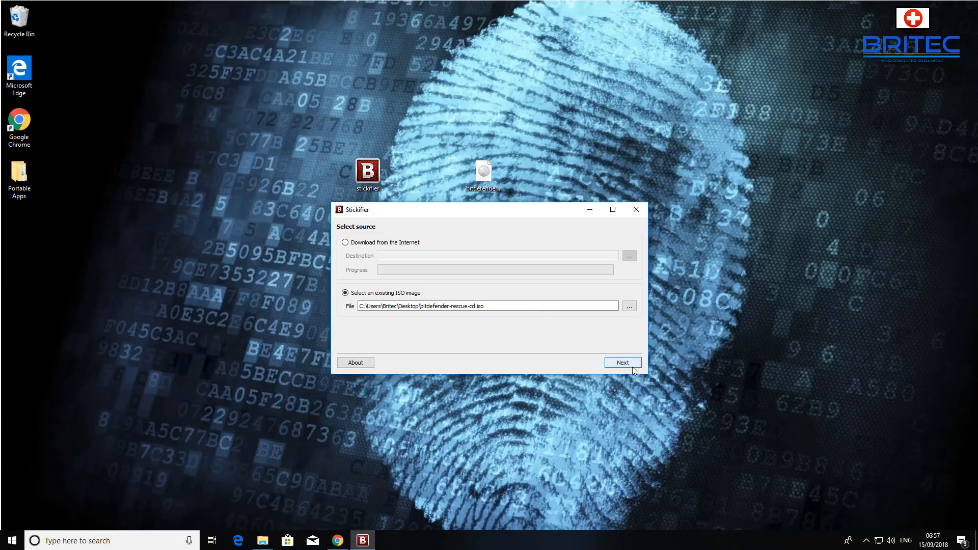
# Advance to the destination step and pick removable drive E: as the target.
pyautogui.click(622, 363)
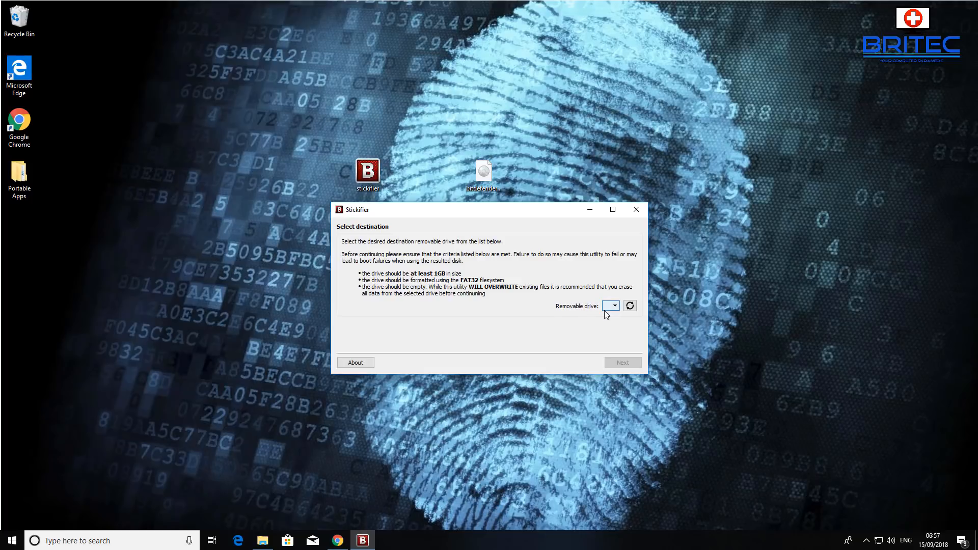
pyautogui.click(612, 305)
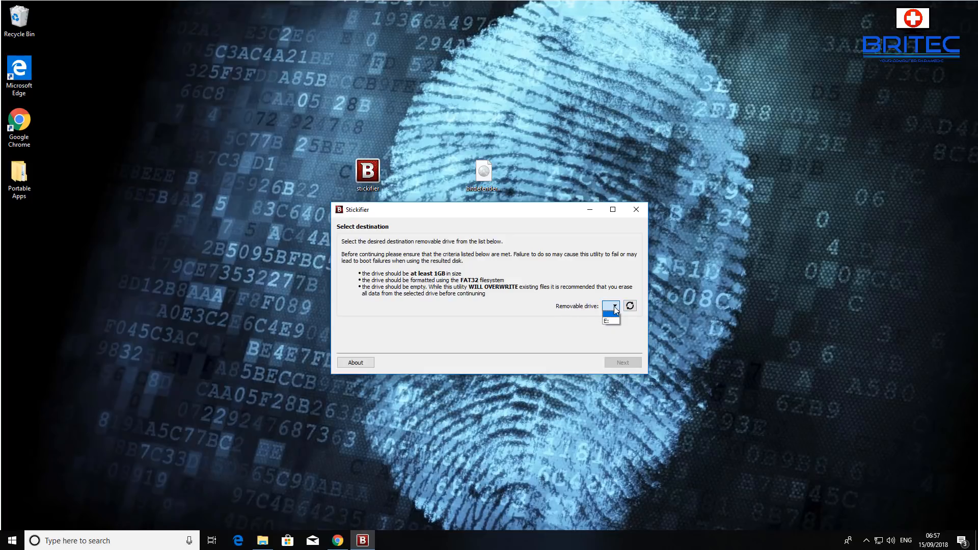
pyautogui.click(611, 306)
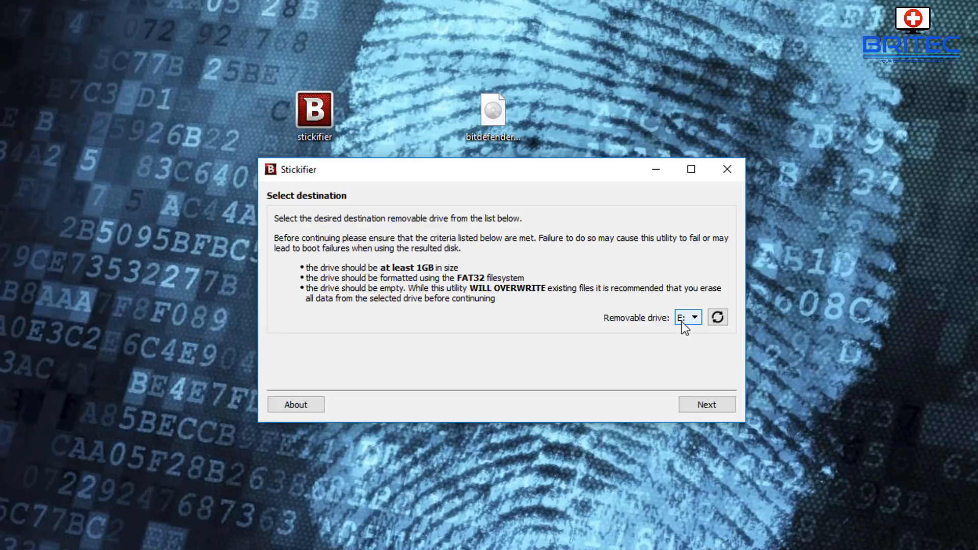
pyautogui.click(718, 317)
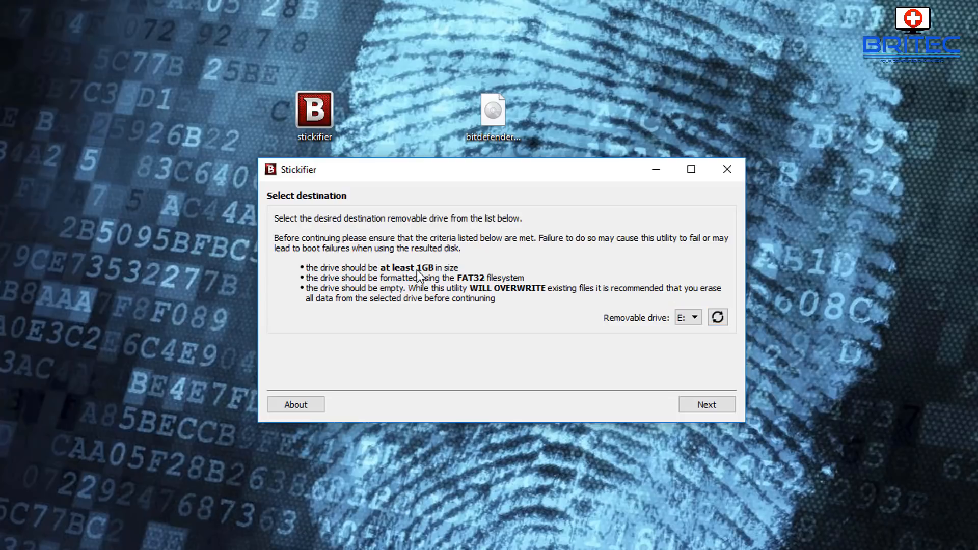
pyautogui.moveTo(360, 281)
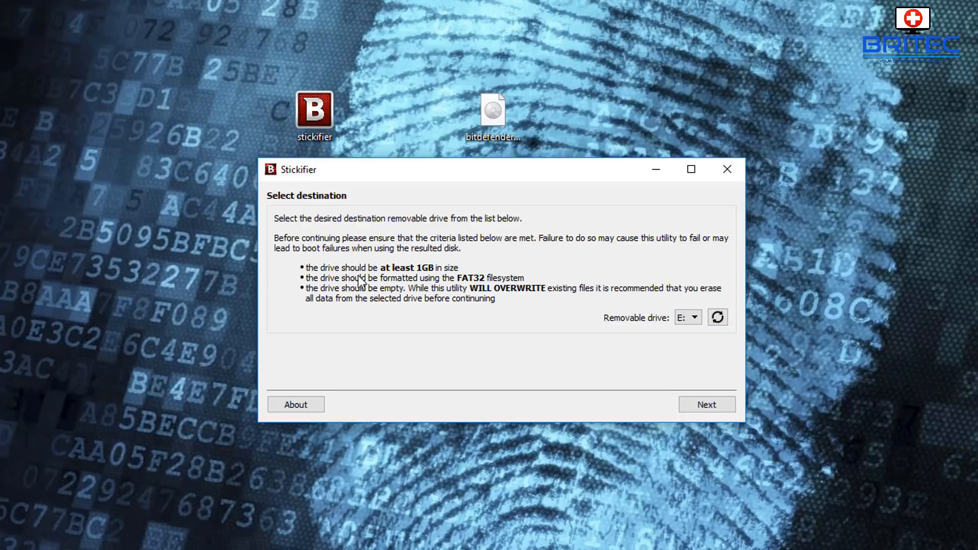
pyautogui.moveTo(446, 288)
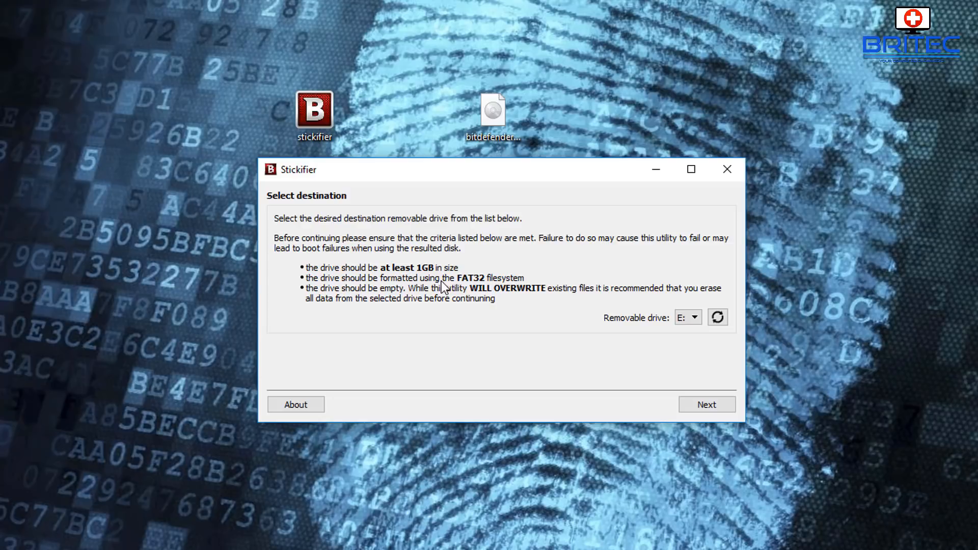
pyautogui.moveTo(375, 286)
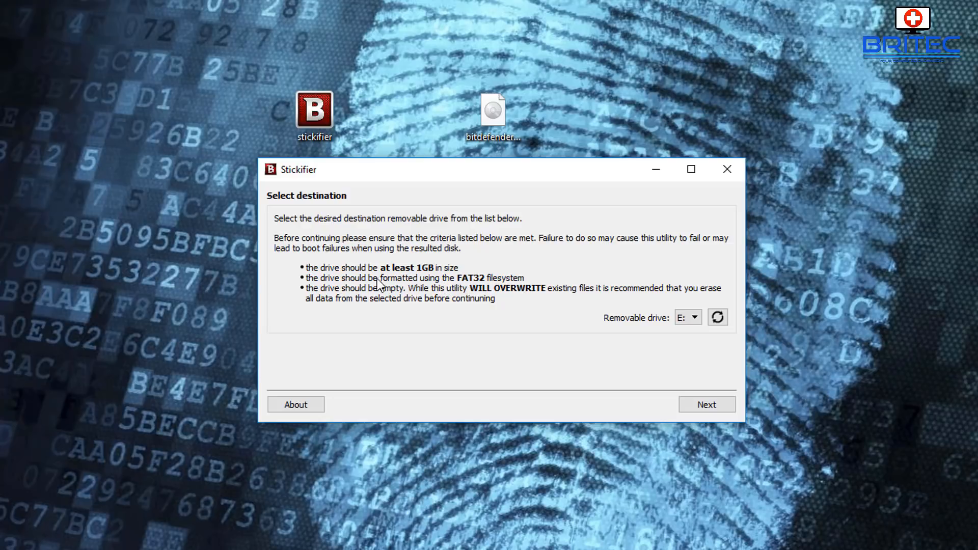
pyautogui.moveTo(411, 301)
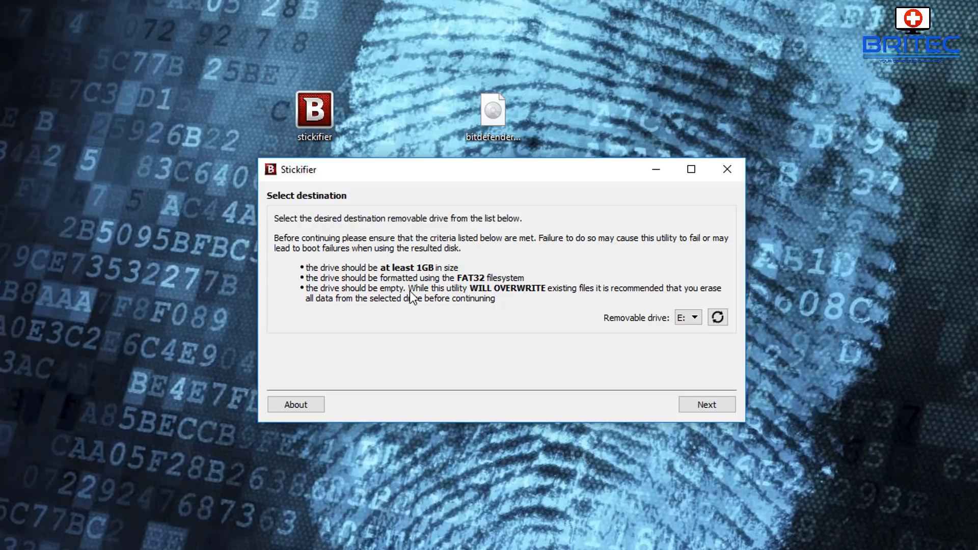
pyautogui.moveTo(579, 310)
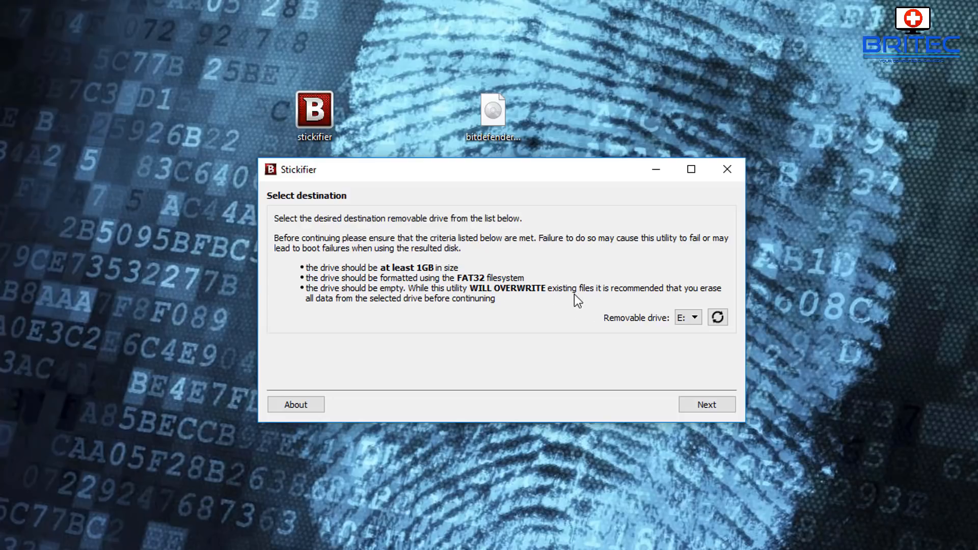
pyautogui.moveTo(724, 301)
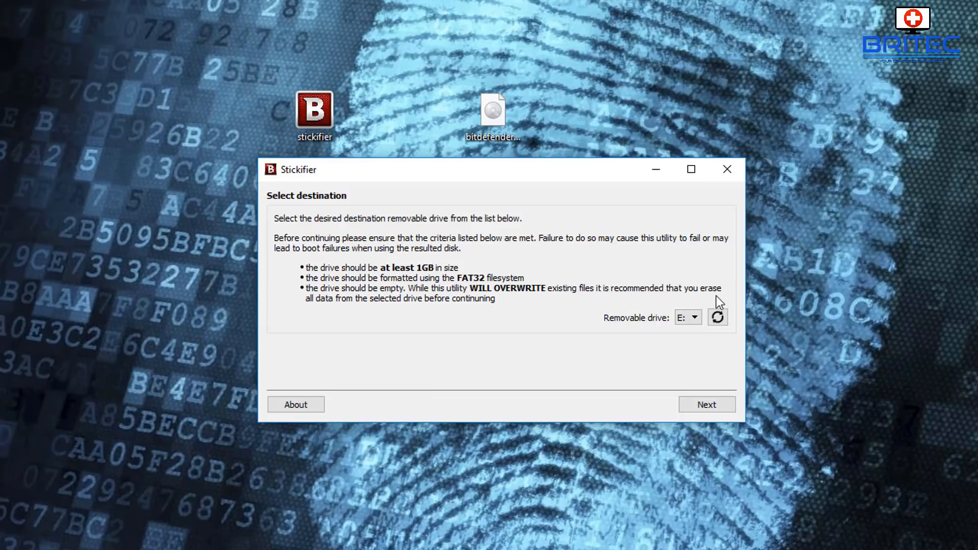
pyautogui.moveTo(459, 309)
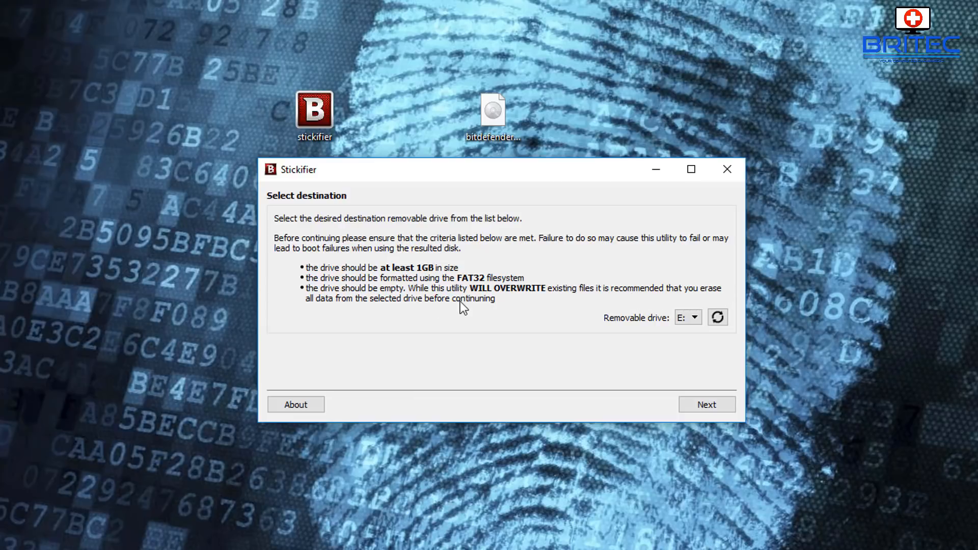
pyautogui.moveTo(324, 283)
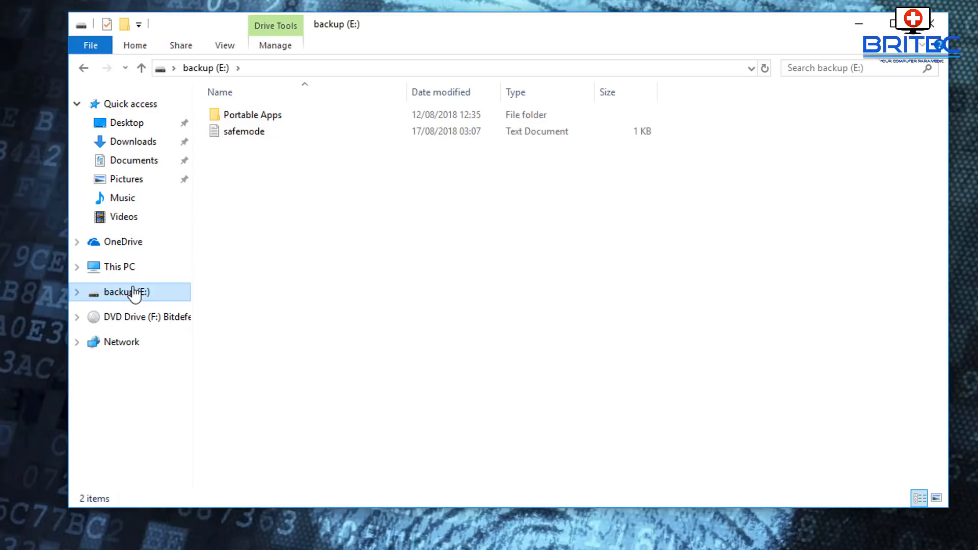
# Bring up the Format dialog for the backup (E:) drive from This PC.
pyautogui.rightClick(128, 292)
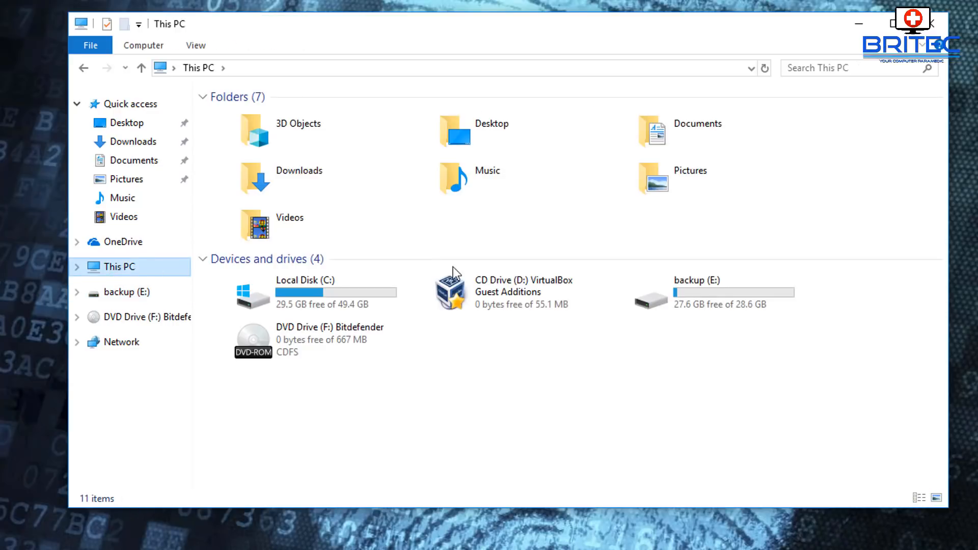
pyautogui.rightClick(699, 301)
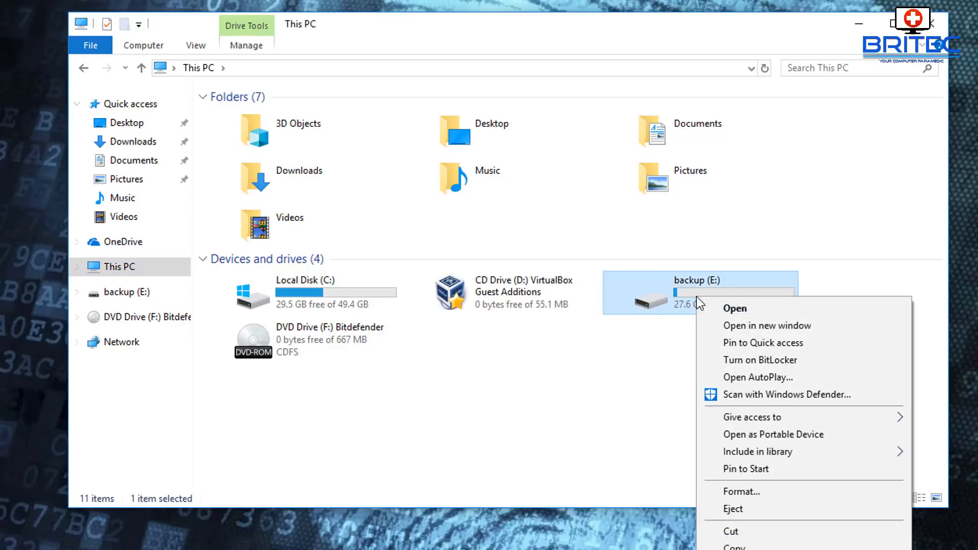
pyautogui.click(741, 491)
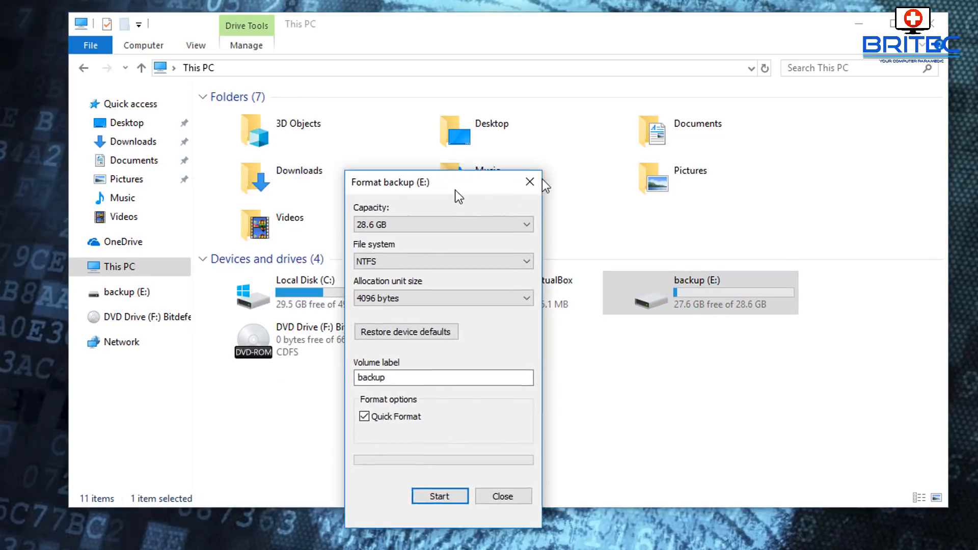
# Set the file system to FAT32 and the volume label to bitdefender.
pyautogui.moveTo(390, 182); pyautogui.dragTo(464, 138)
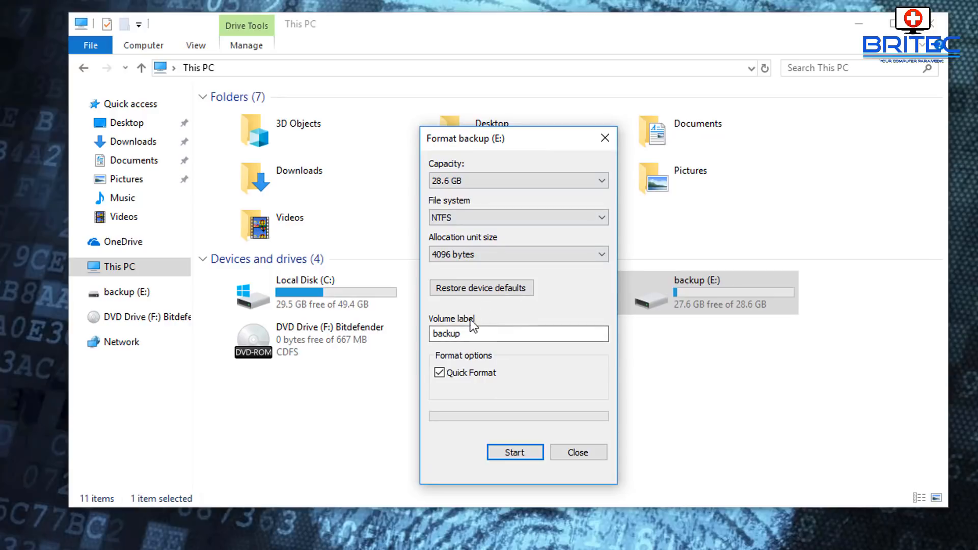
pyautogui.doubleClick(446, 333)
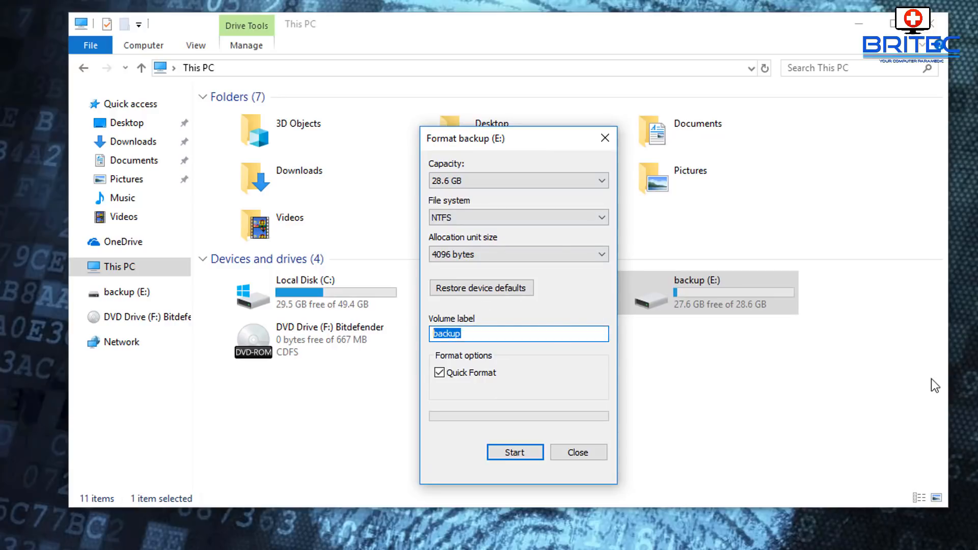
pyautogui.write('bitdefender')
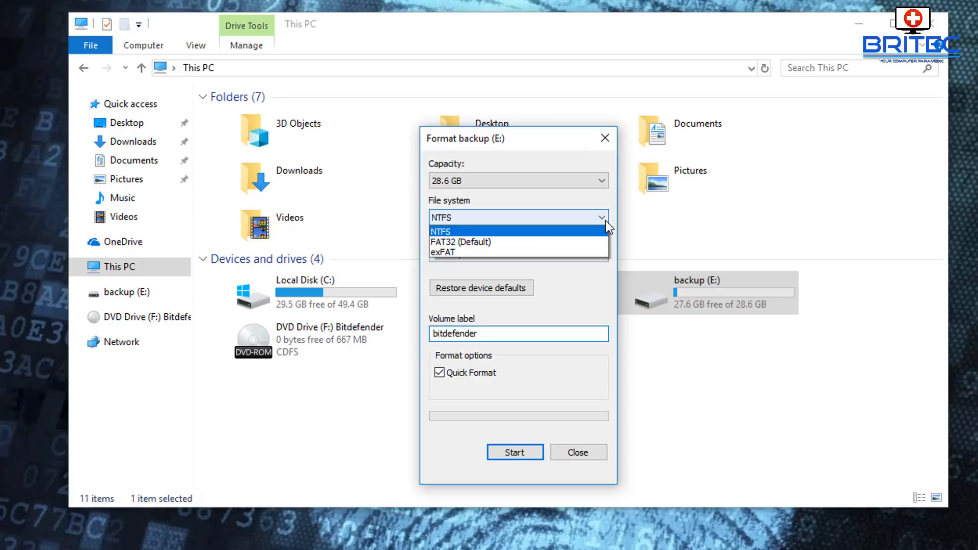
pyautogui.click(460, 242)
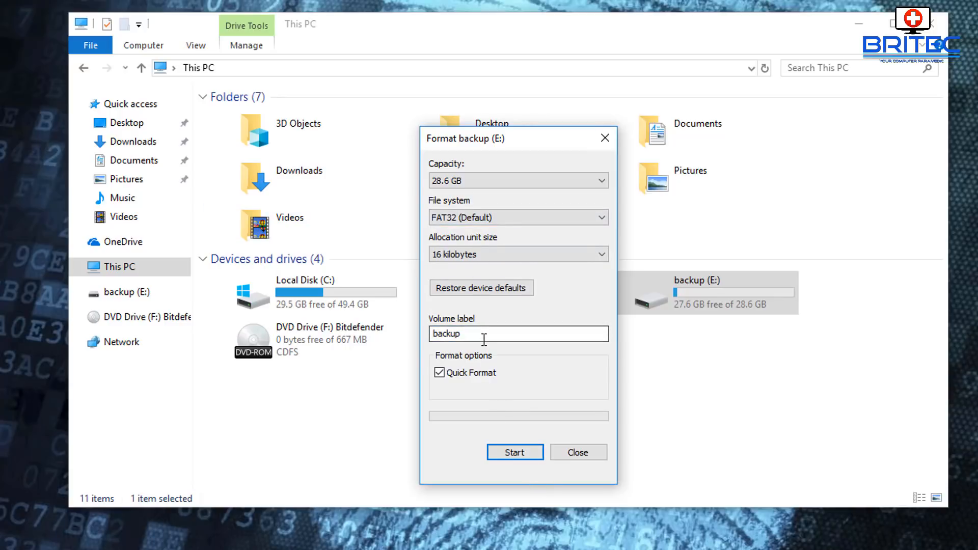
pyautogui.doubleClick(446, 333)
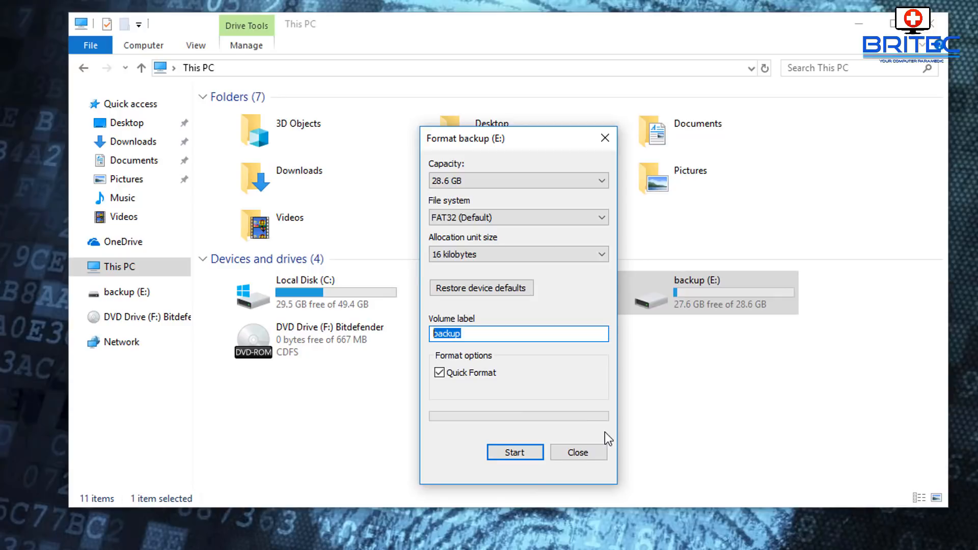
pyautogui.write('bitde')
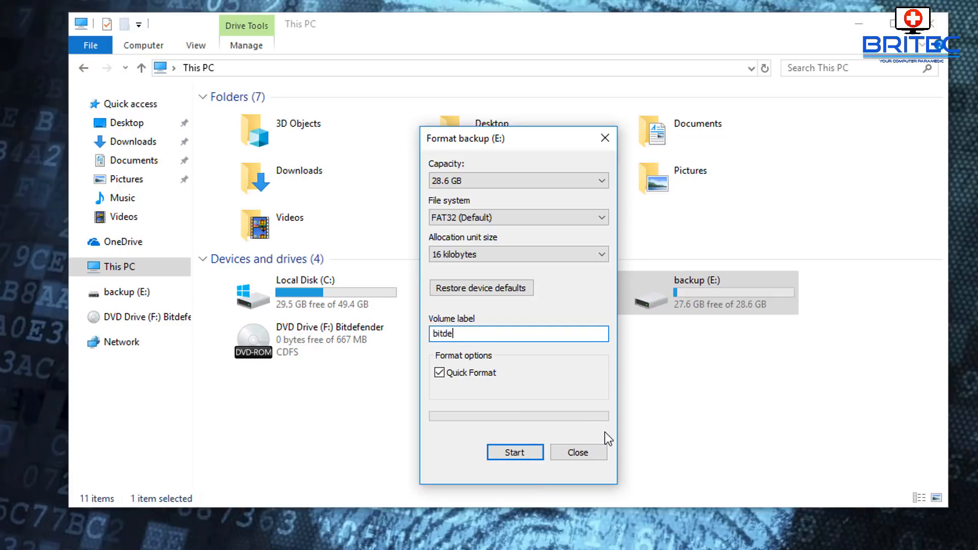
pyautogui.write('fender')
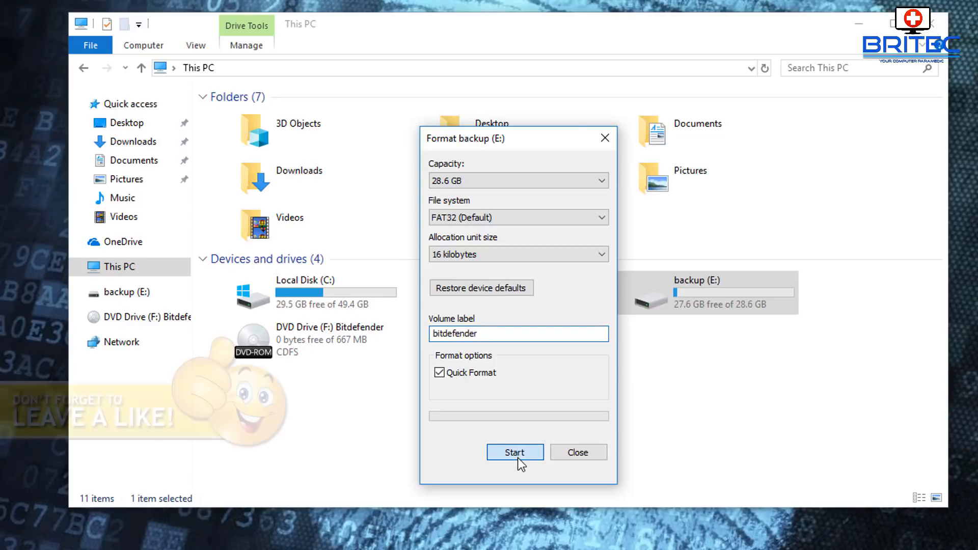
# Start the quick format, confirm the erase warning, acknowledge completion and close the dialog.
pyautogui.click(514, 452)
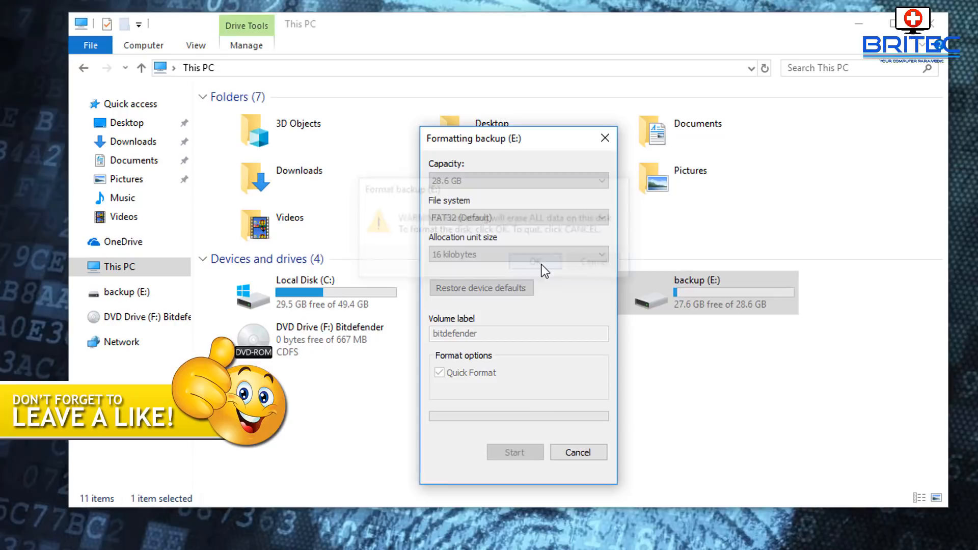
pyautogui.click(536, 258)
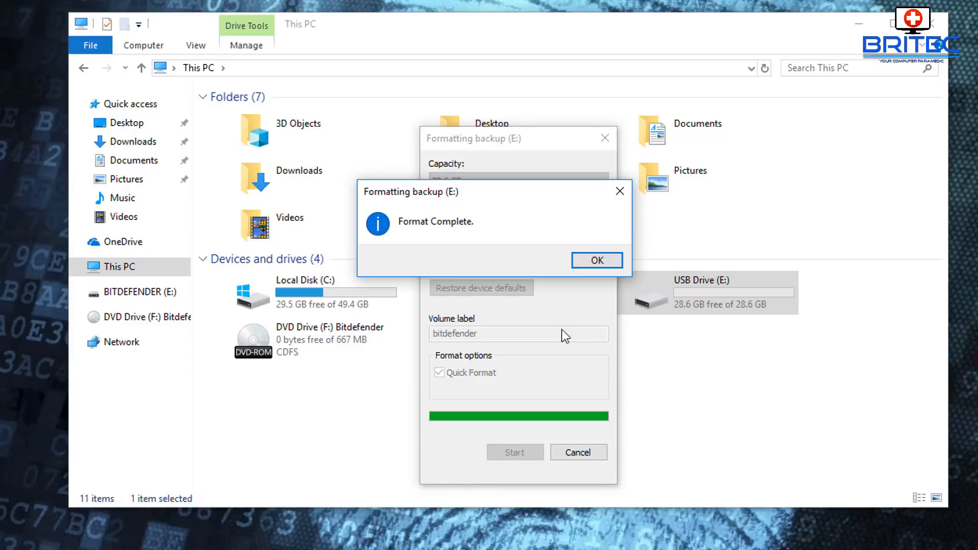
pyautogui.click(597, 261)
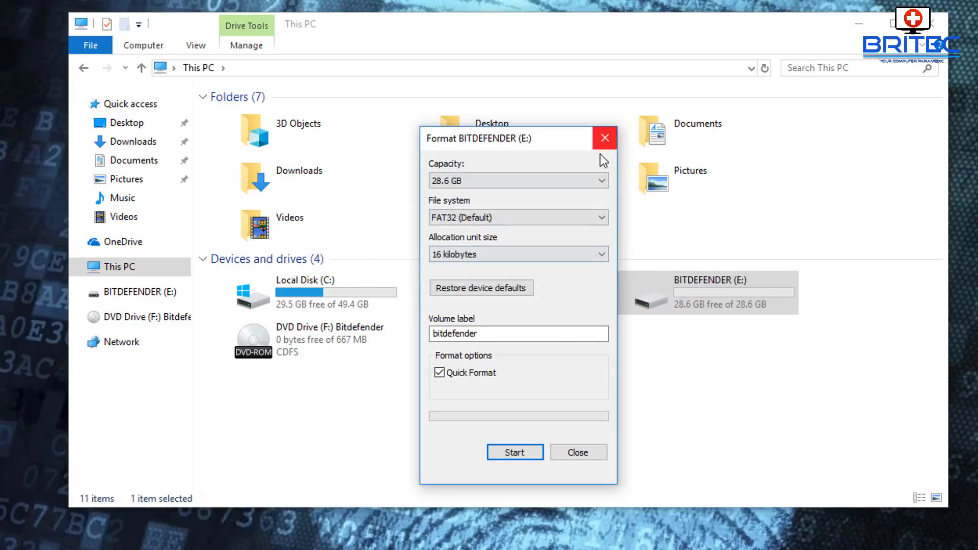
pyautogui.click(605, 137)
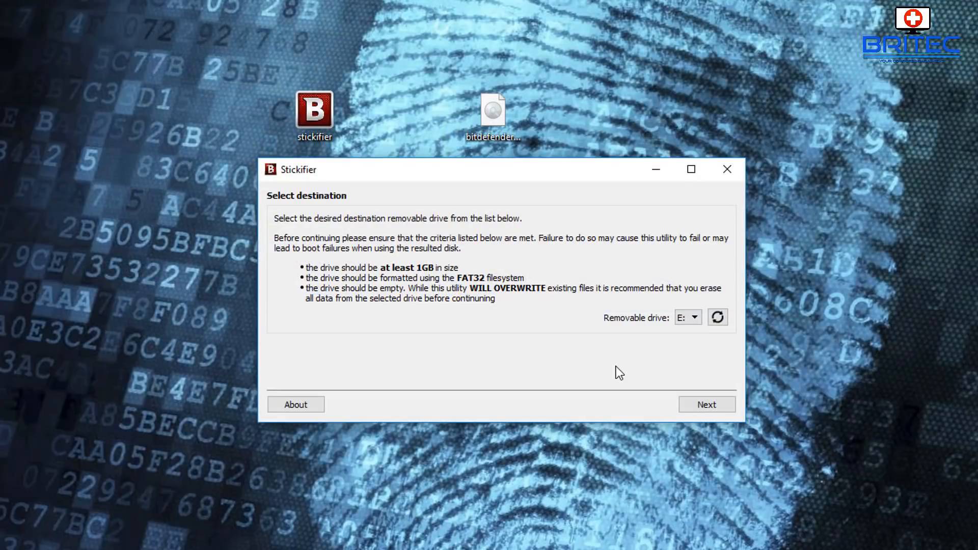
# Write the rescue CD files and bootloader onto drive E:, then finish and close Stickifier.
pyautogui.click(707, 404)
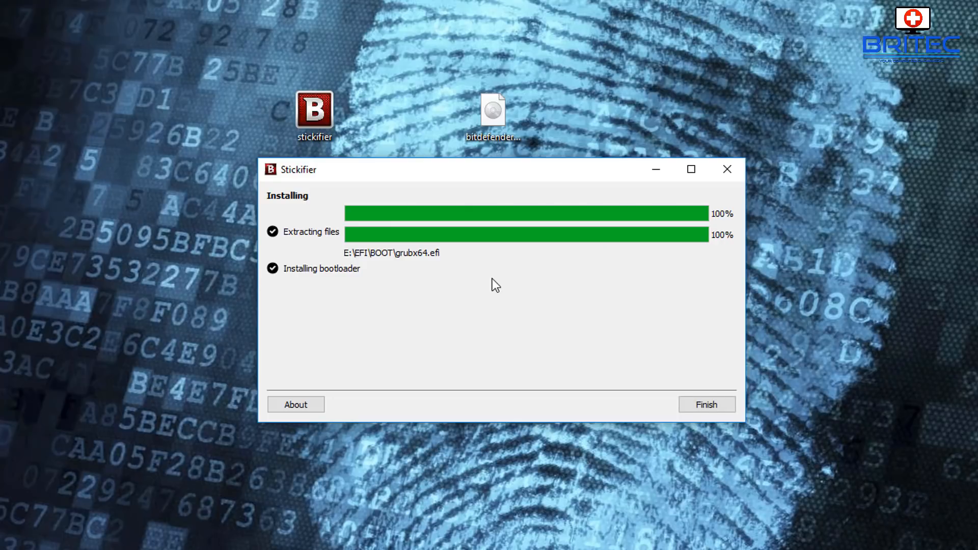
pyautogui.moveTo(698, 407)
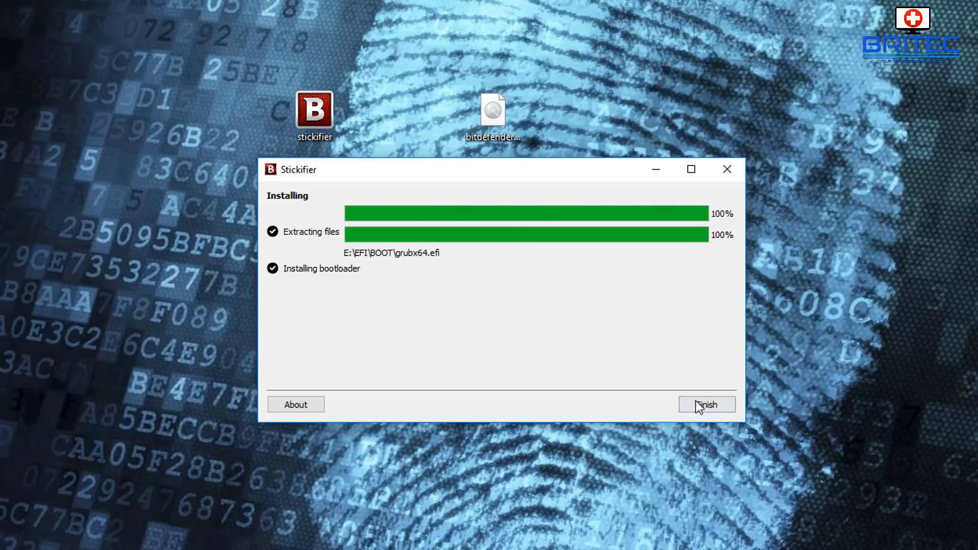
pyautogui.click(706, 404)
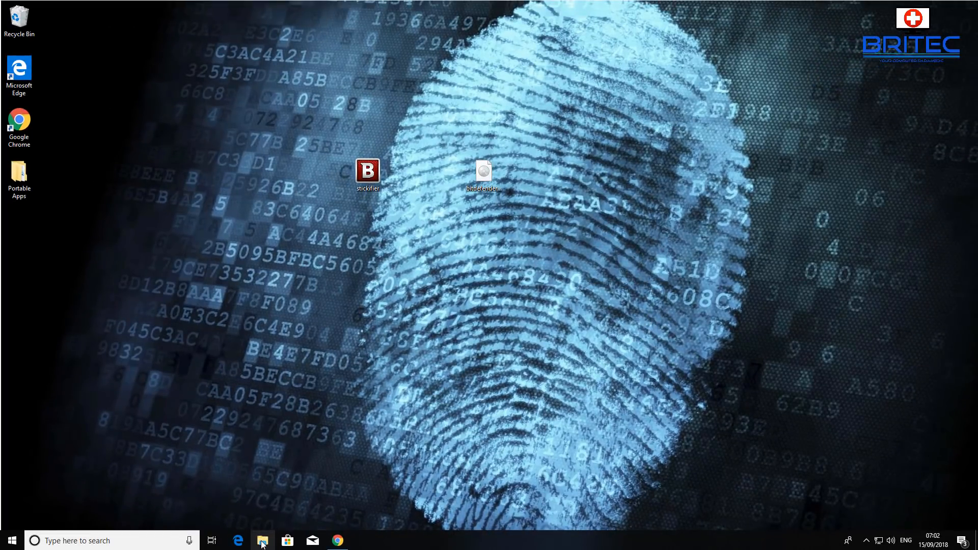
pyautogui.click(262, 540)
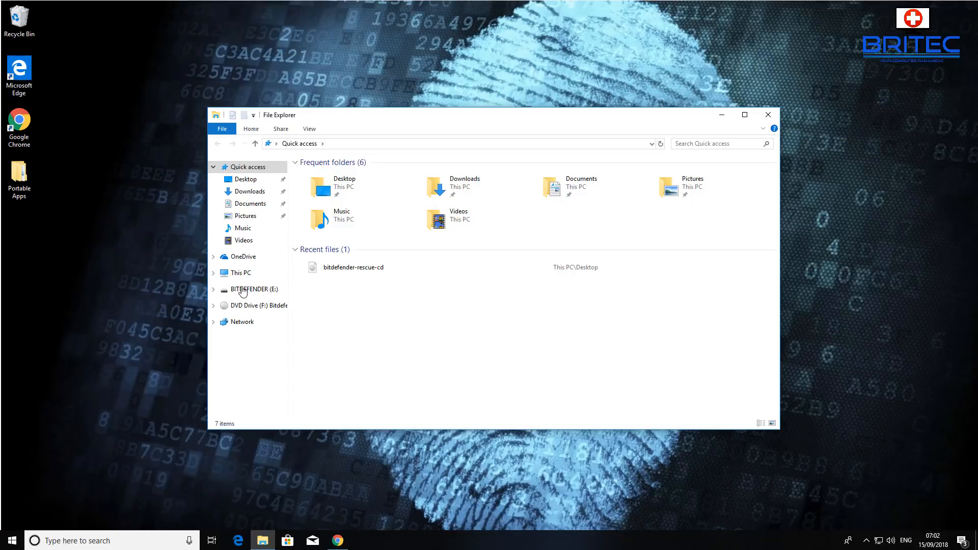
pyautogui.click(245, 273)
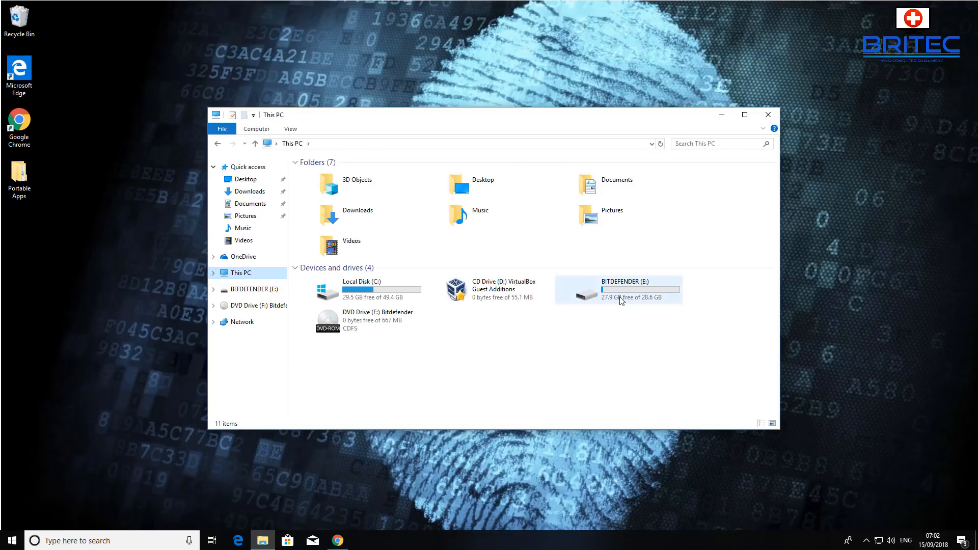
pyautogui.doubleClick(619, 294)
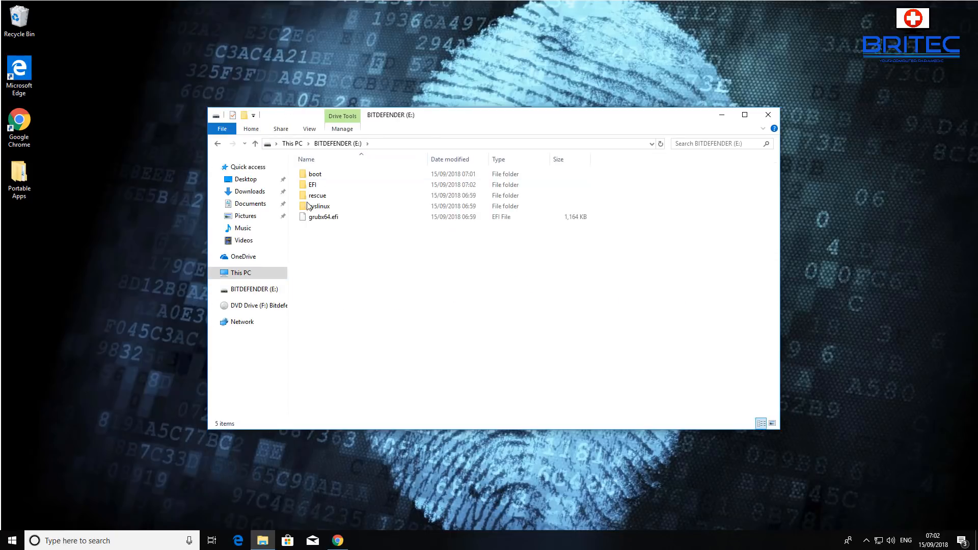
pyautogui.click(319, 206)
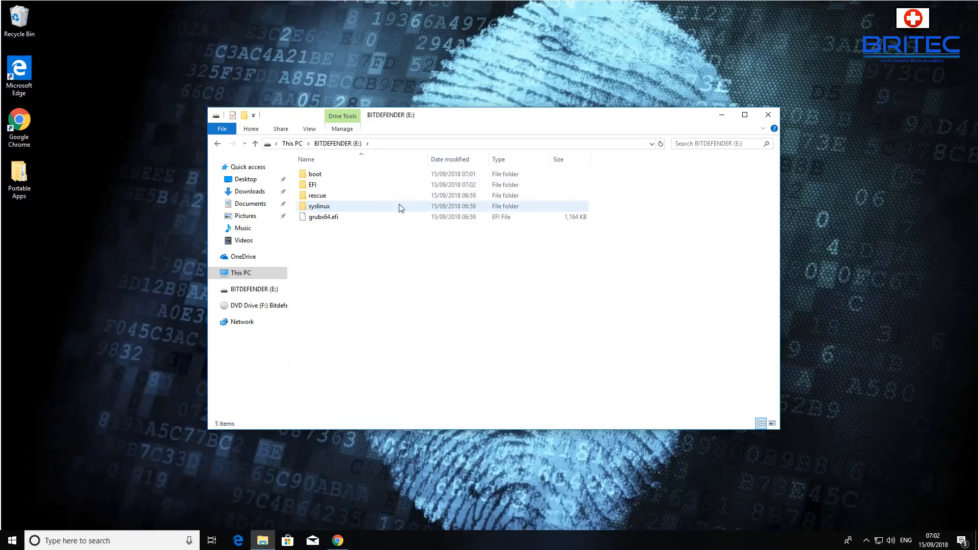
pyautogui.click(768, 114)
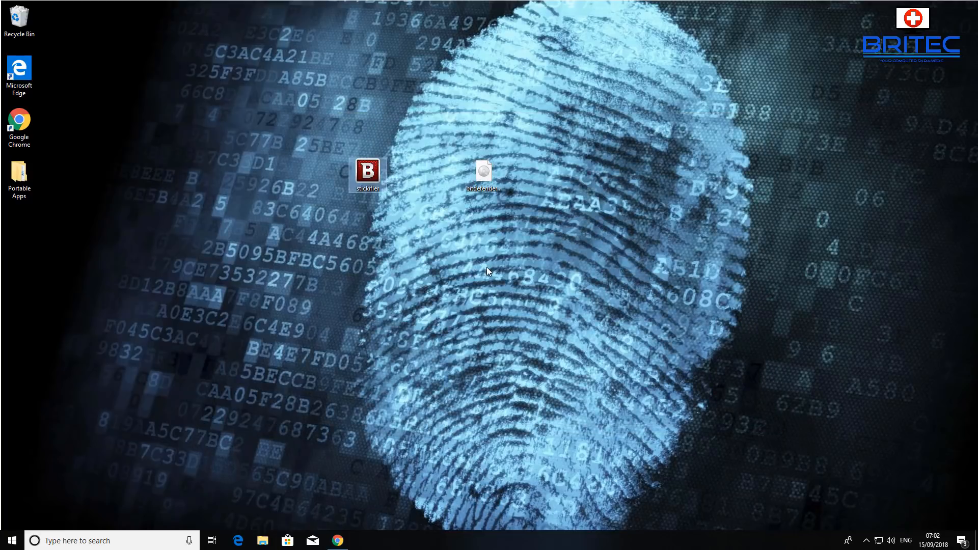
pyautogui.moveTo(422, 237)
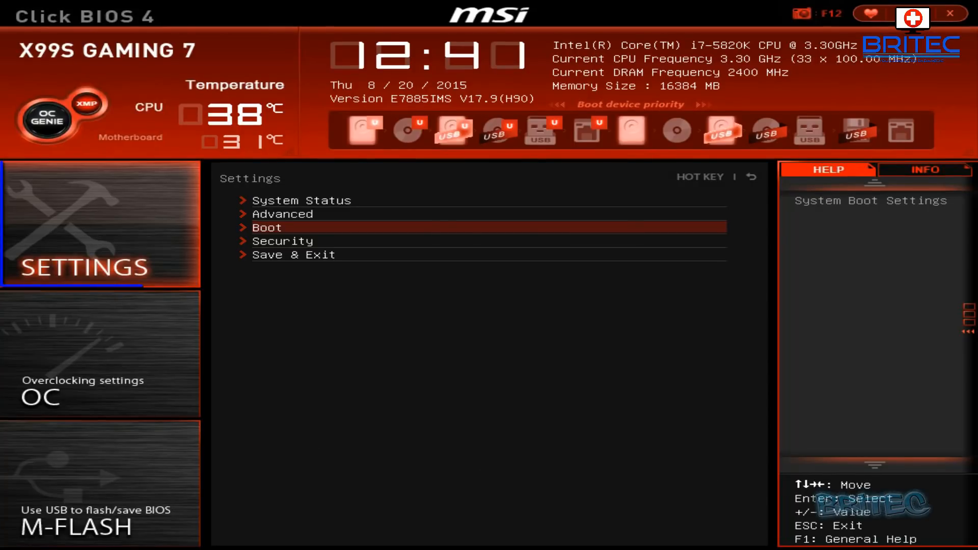
# In Settings > Boot, set Boot mode select to UEFI.
pyautogui.click(266, 227)
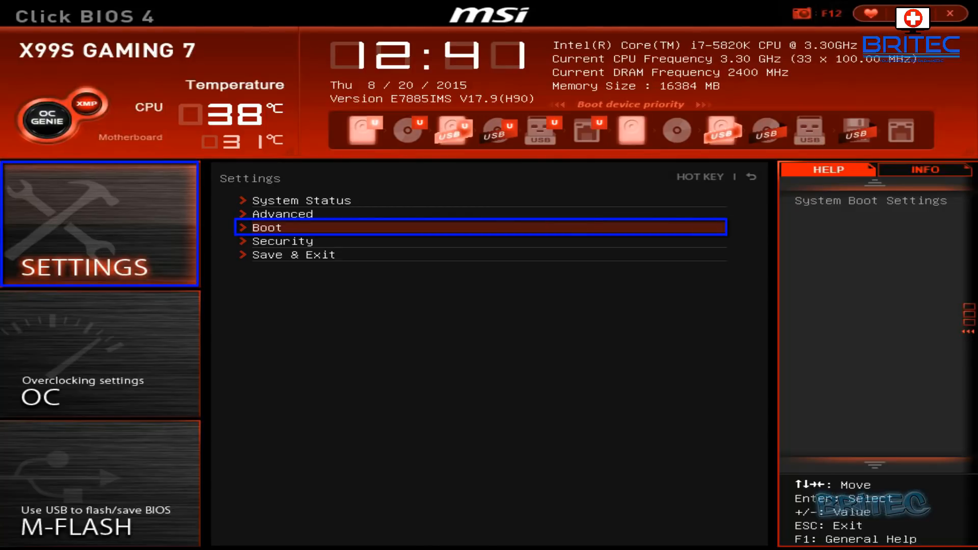
pyautogui.click(267, 227)
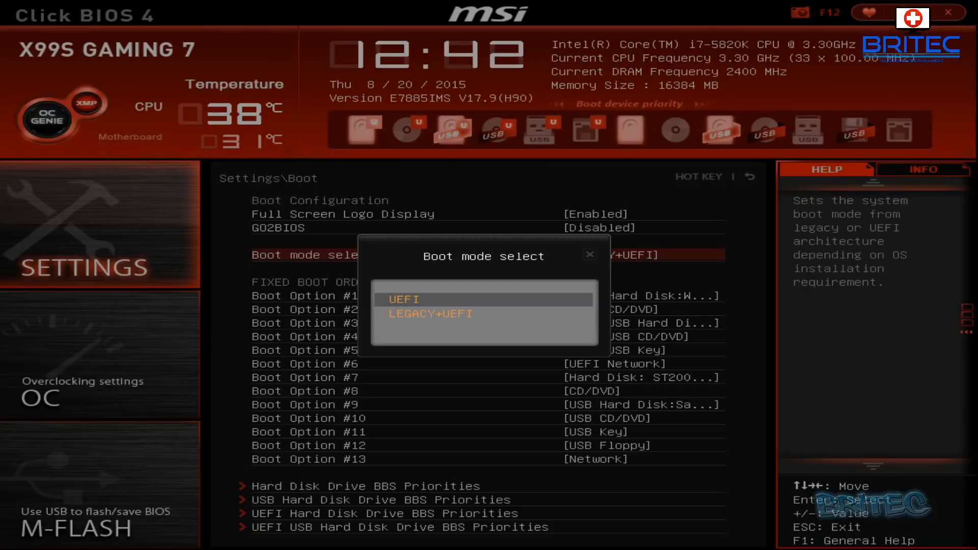
pyautogui.click(430, 314)
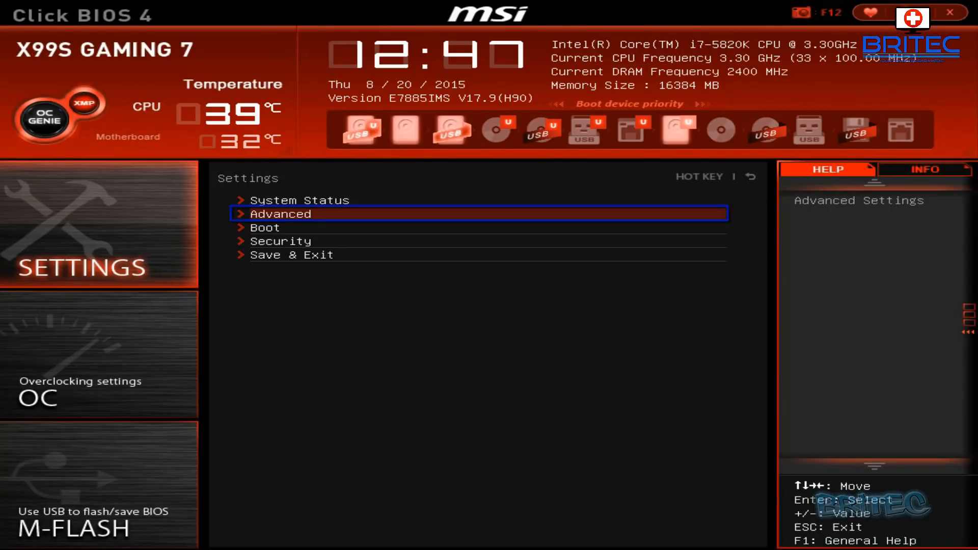
# Check Advanced > USB Configuration, then save the configuration and reset.
pyautogui.click(281, 214)
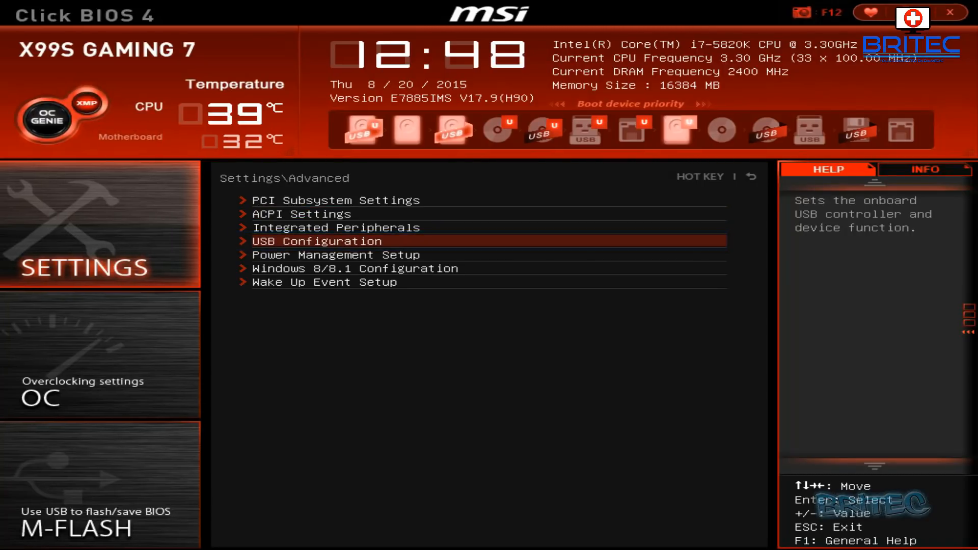
pyautogui.click(316, 241)
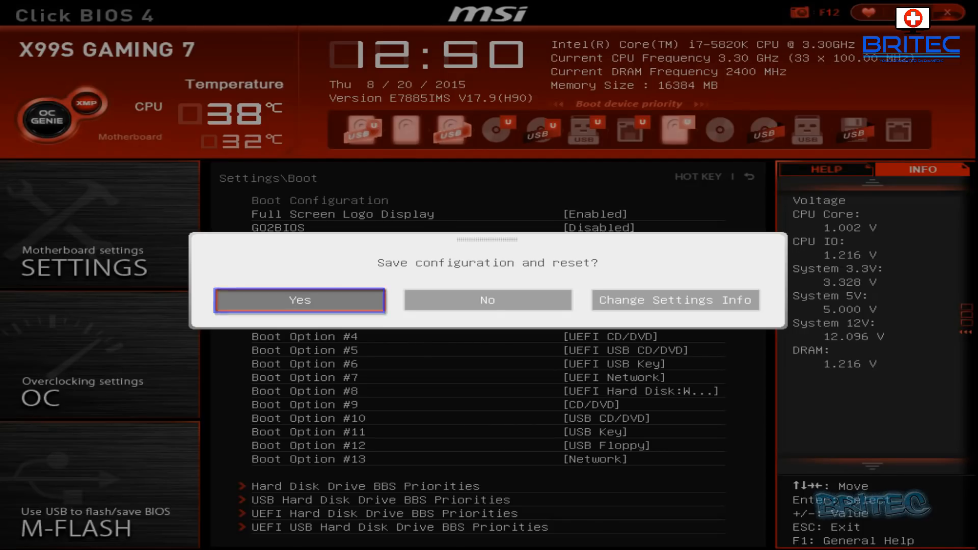
pyautogui.click(300, 299)
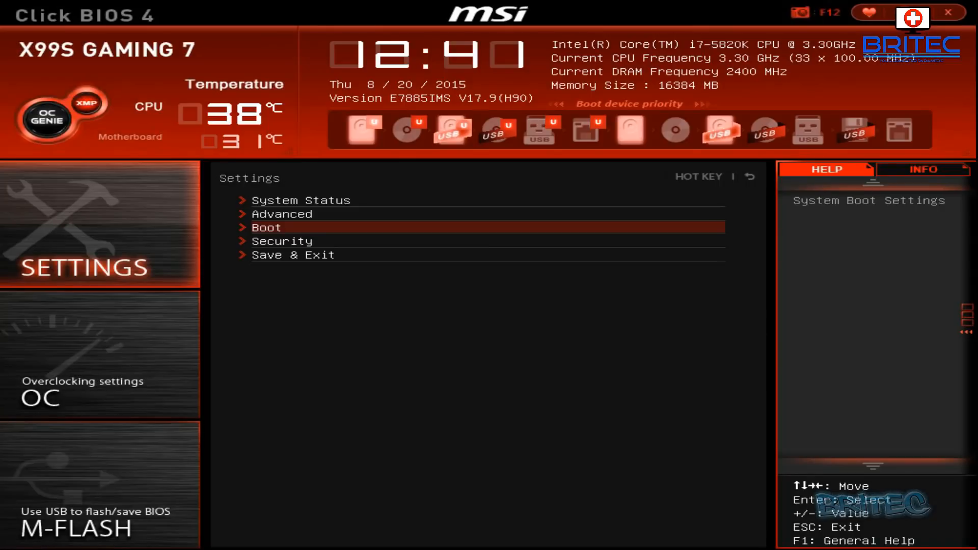
pyautogui.moveTo(293, 255)
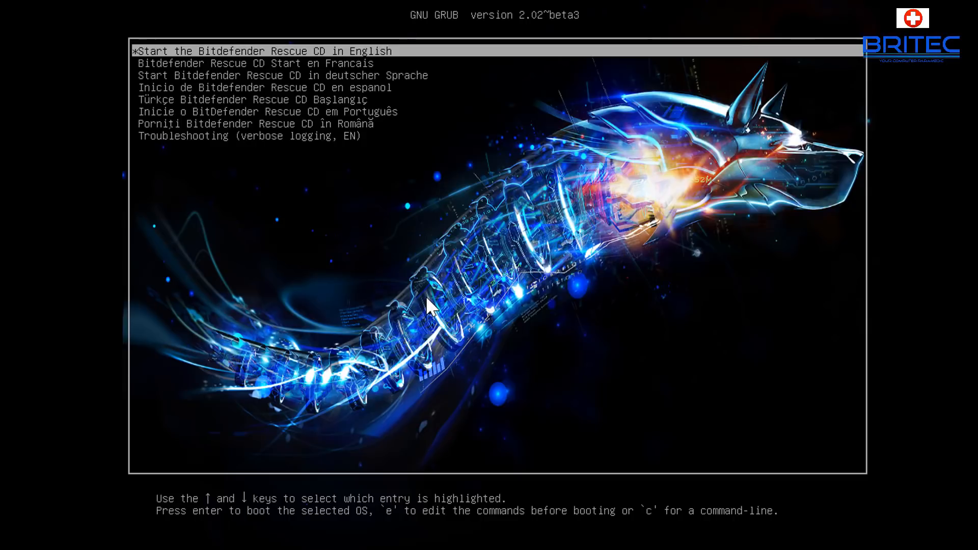
pyautogui.moveTo(385, 209)
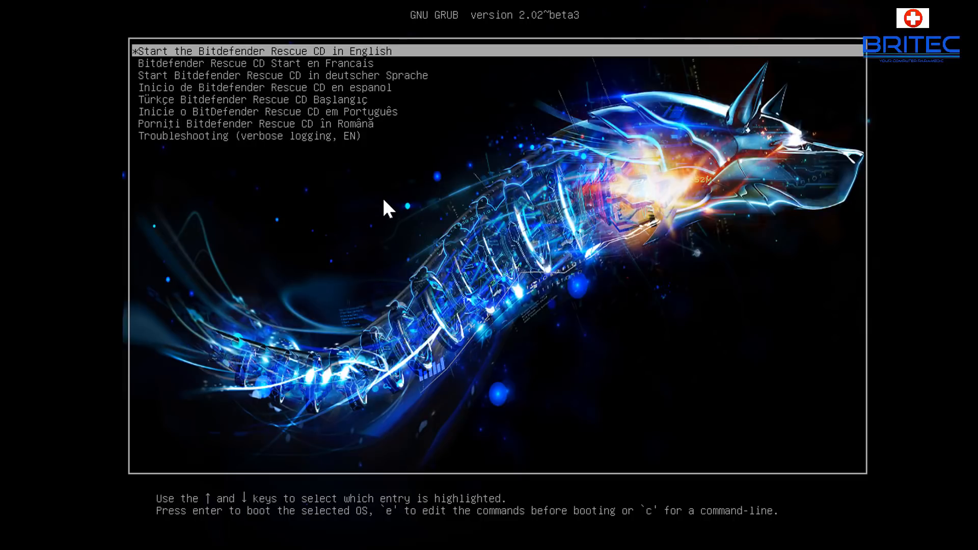
# Move through the GRUB entries to pick the Bitdefender Rescue CD English start entry.
pyautogui.press('Down')
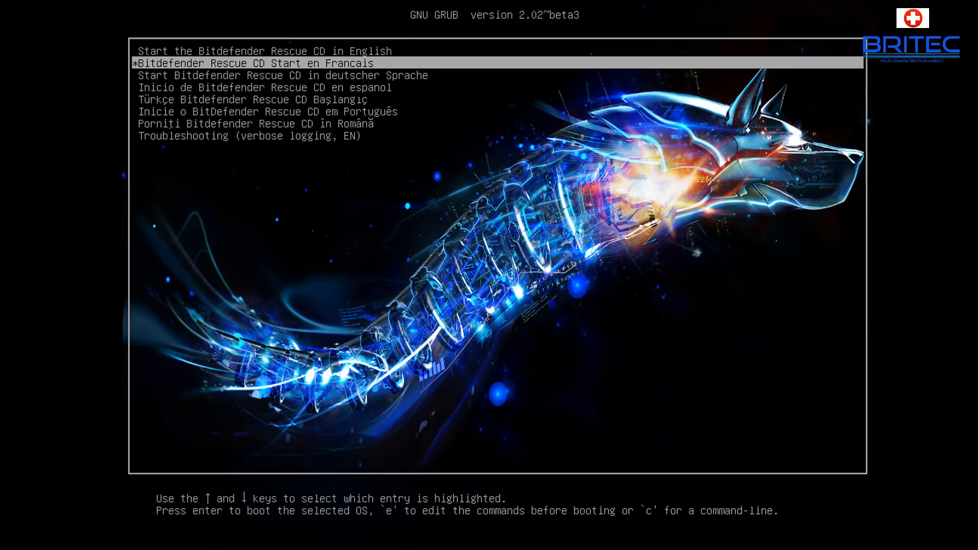
pyautogui.press('Up')
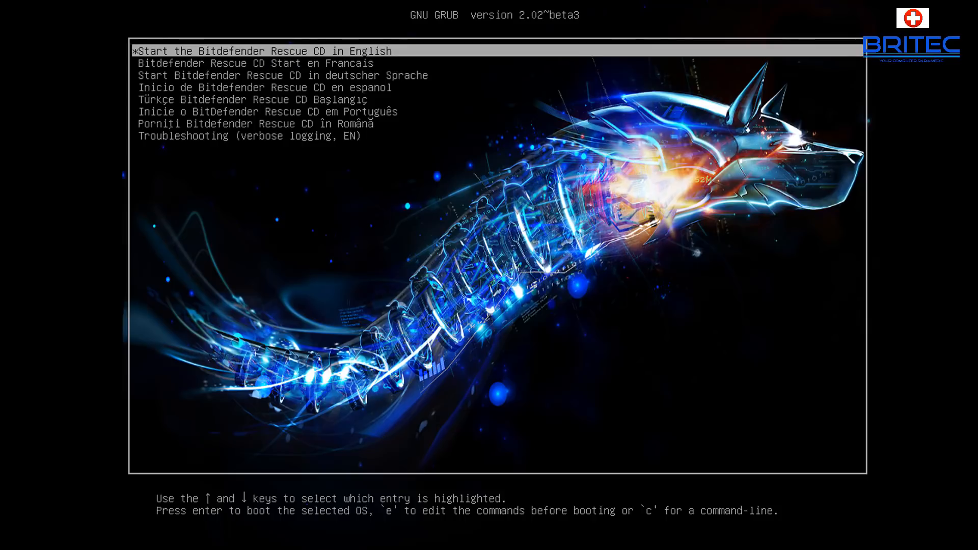
pyautogui.press('Down')
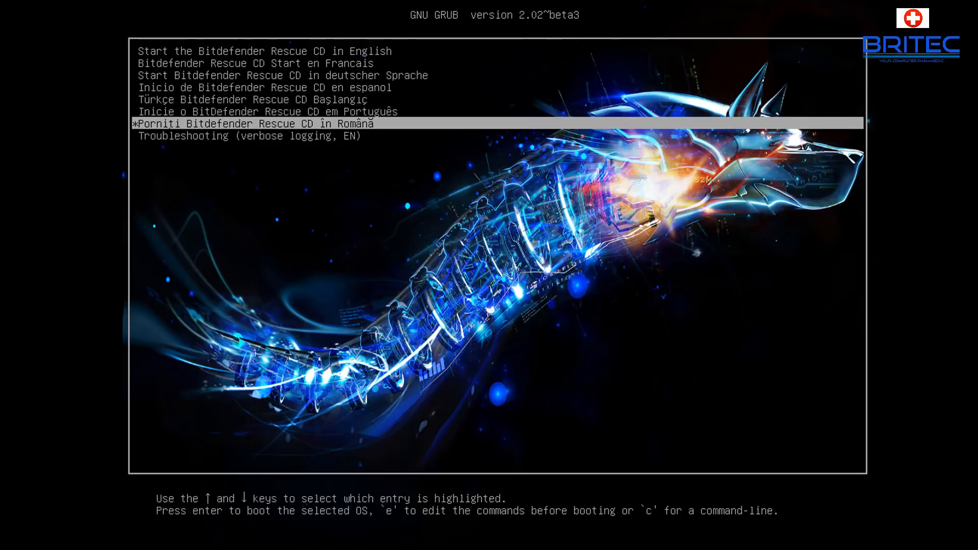
pyautogui.press('Up')
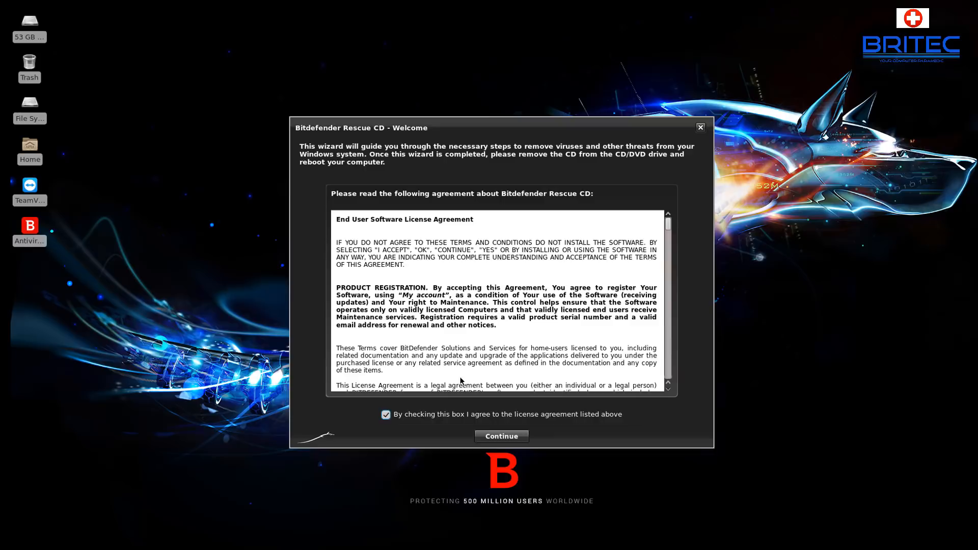
# Accept the license agreement so the virus signature update download begins.
pyautogui.click(501, 436)
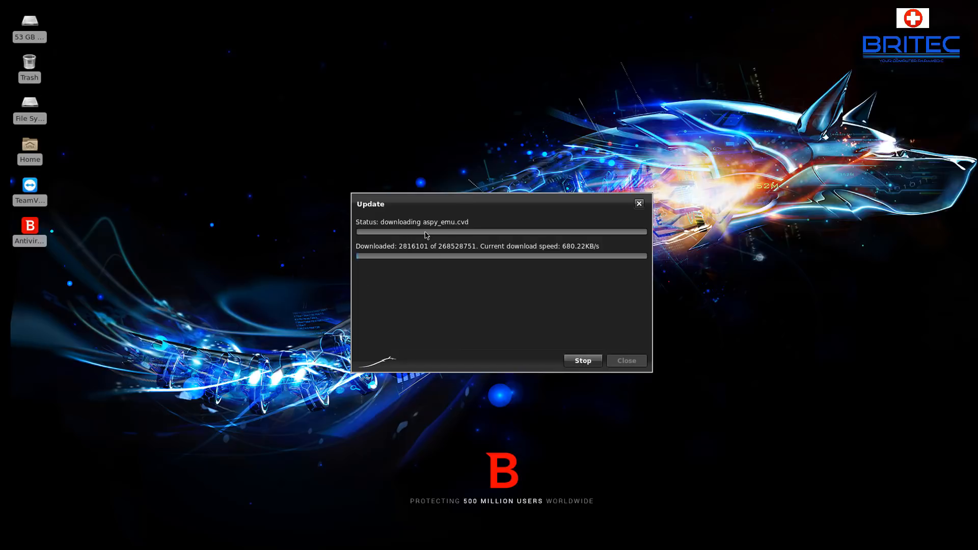
pyautogui.moveTo(405, 262)
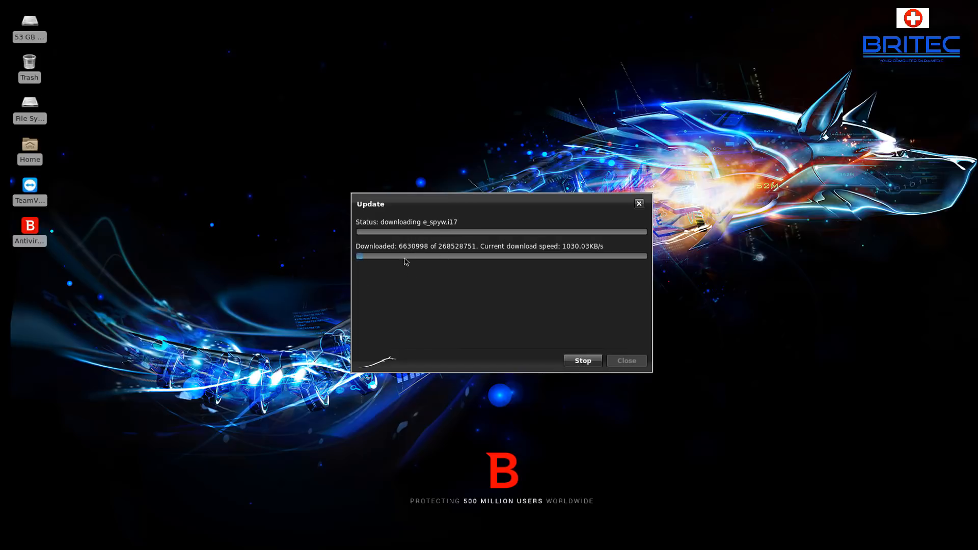
pyautogui.moveTo(391, 257)
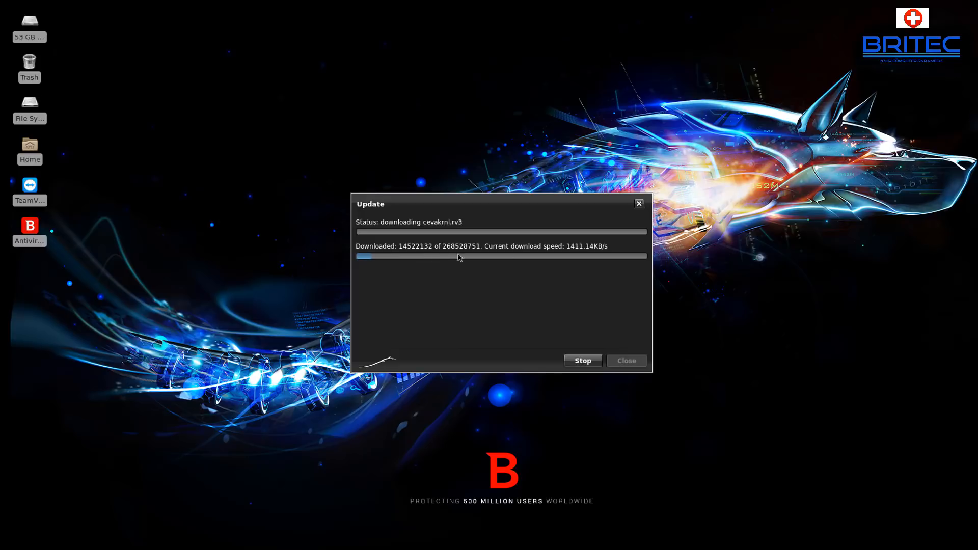
pyautogui.moveTo(419, 269)
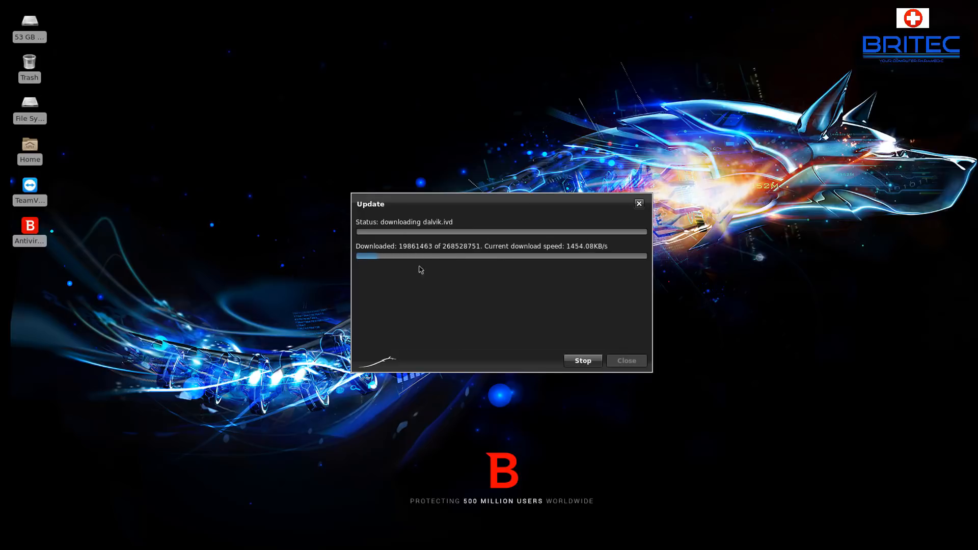
pyautogui.moveTo(532, 292)
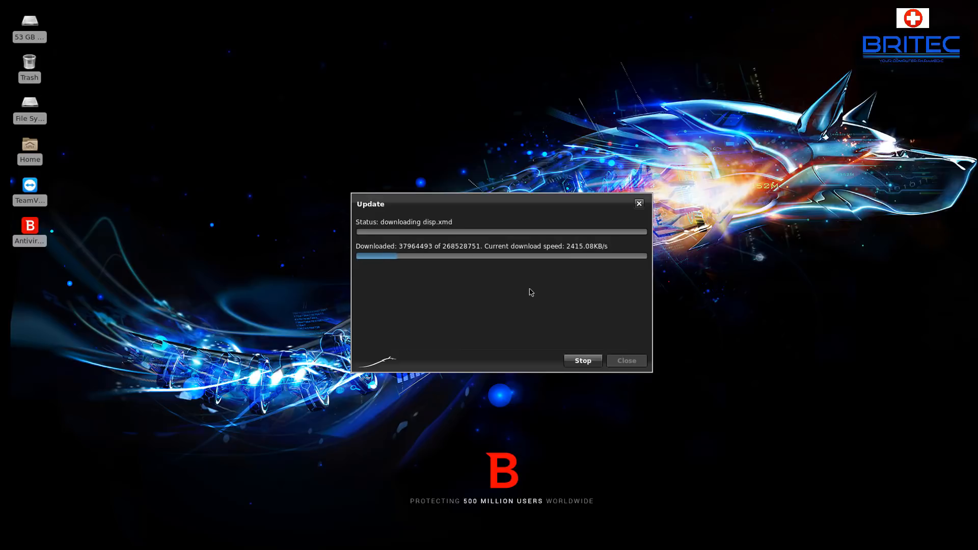
pyautogui.moveTo(454, 338)
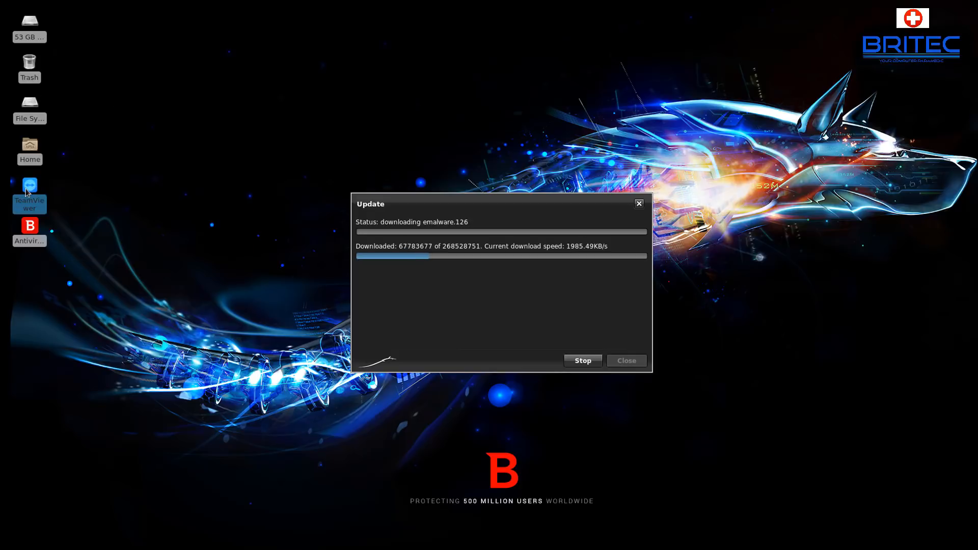
pyautogui.moveTo(42, 108)
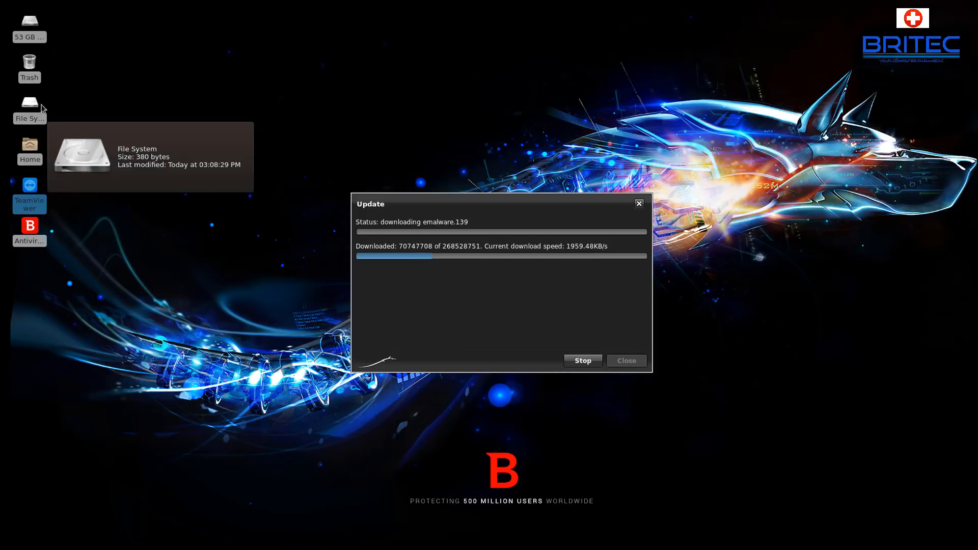
pyautogui.moveTo(57, 43)
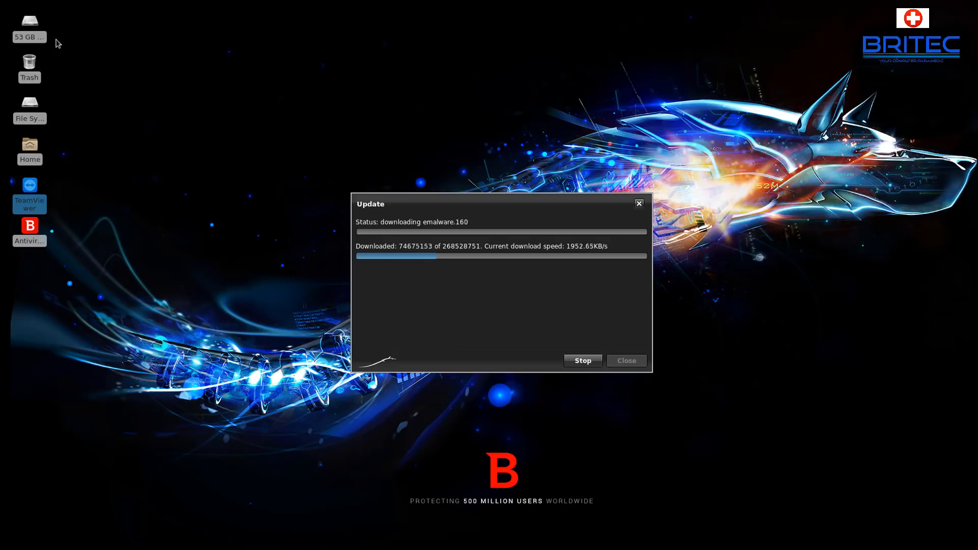
pyautogui.moveTo(189, 347)
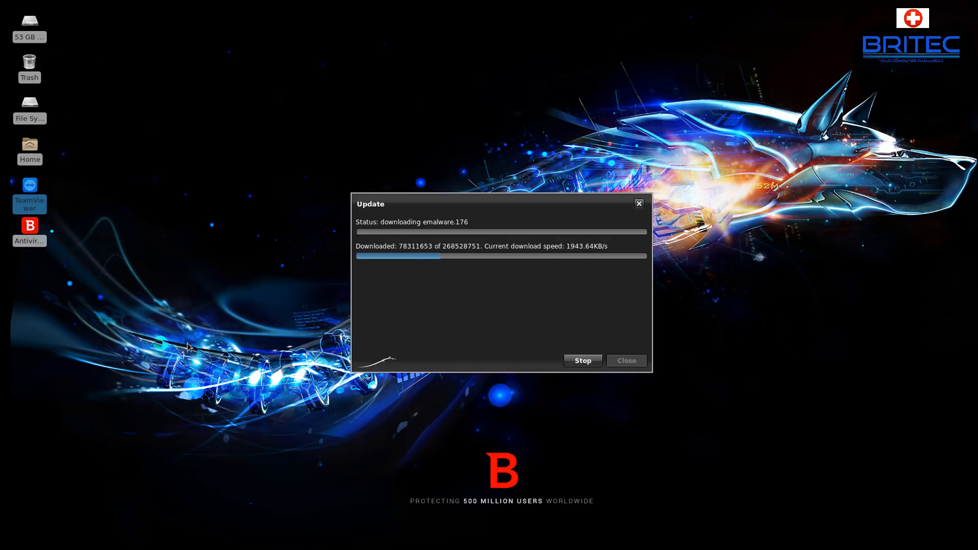
pyautogui.moveTo(735, 317)
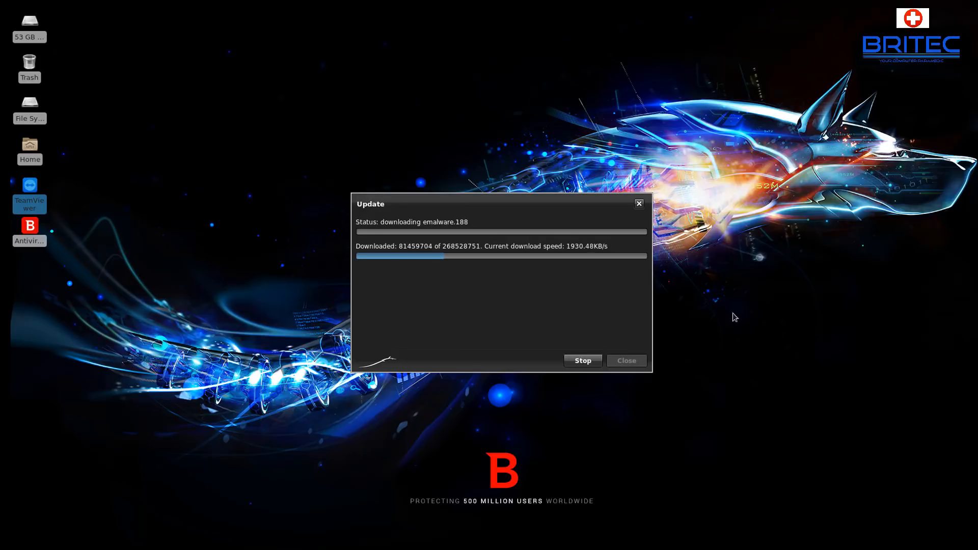
pyautogui.moveTo(758, 340)
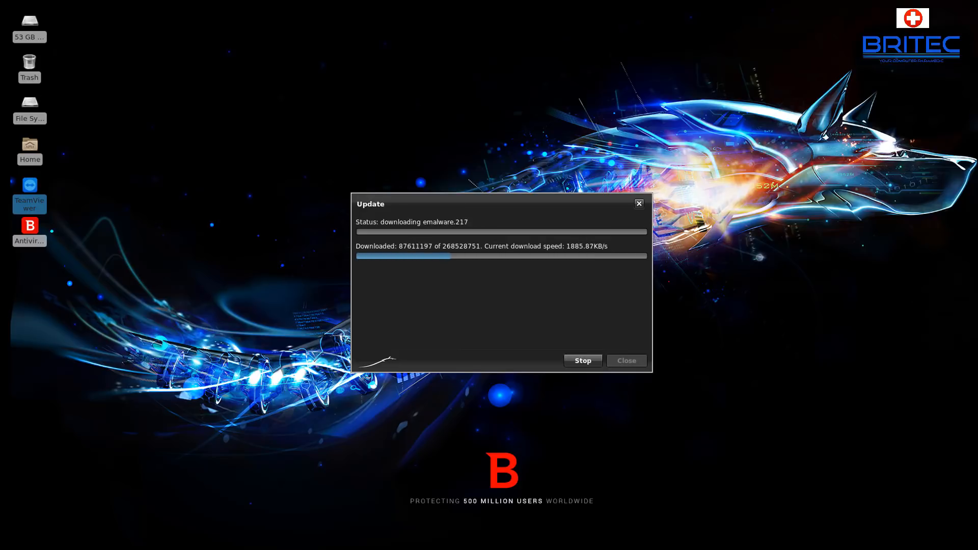
pyautogui.moveTo(511, 339)
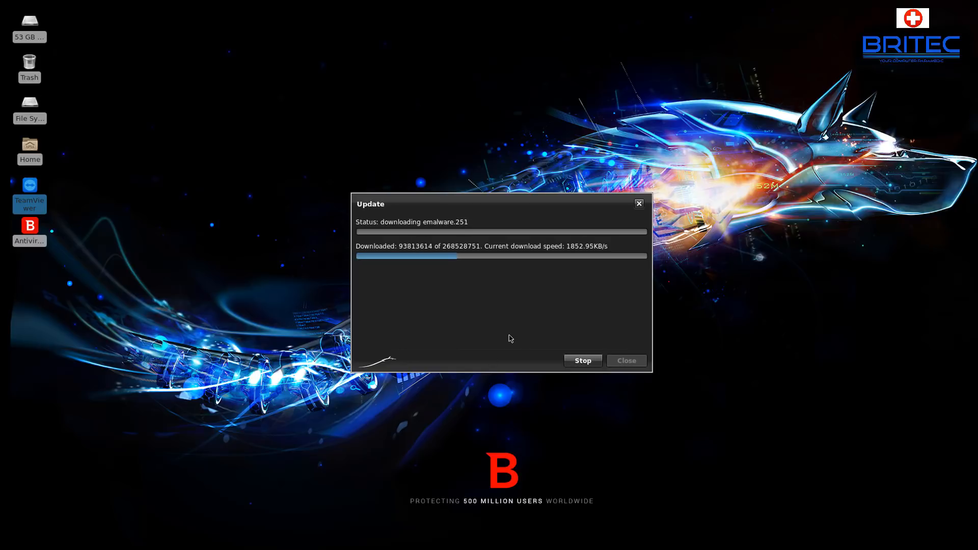
pyautogui.moveTo(503, 306)
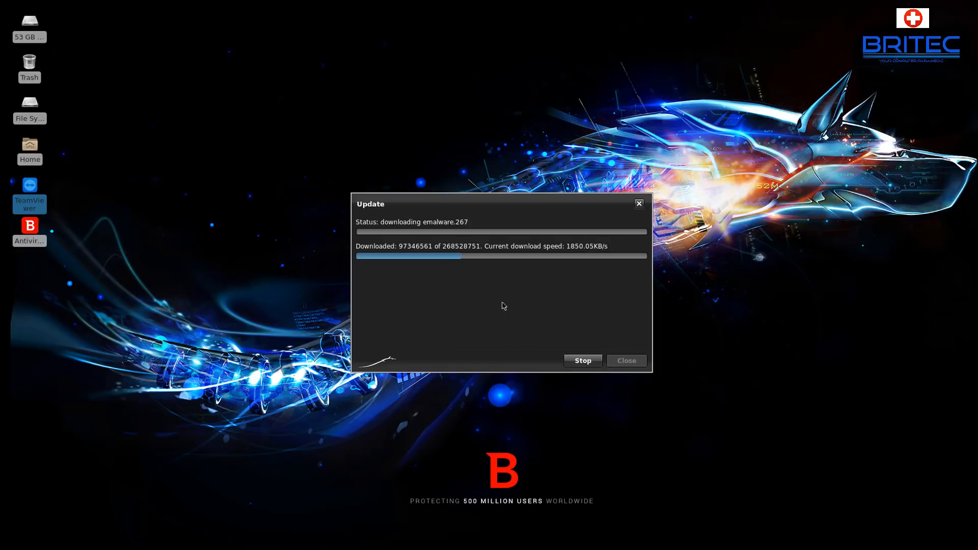
pyautogui.moveTo(593, 314)
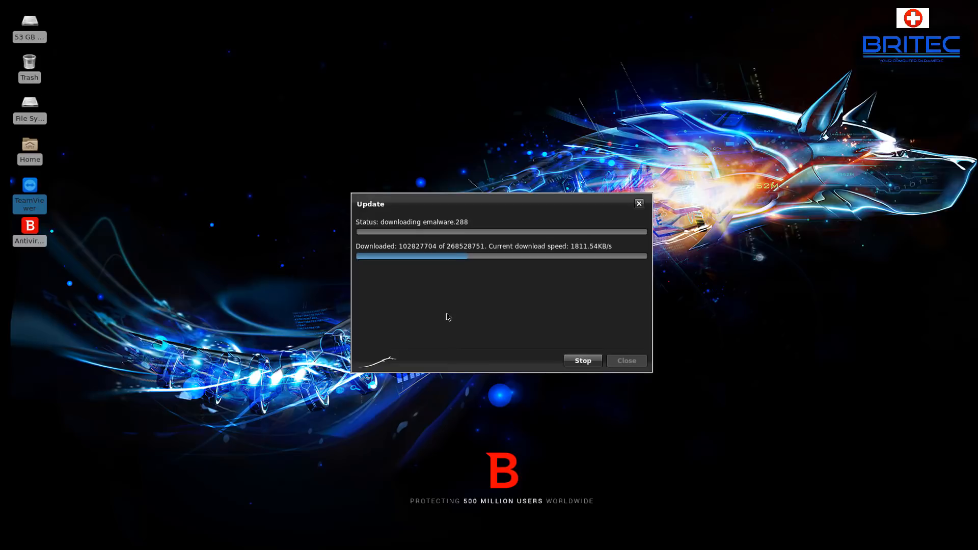
pyautogui.moveTo(29, 233)
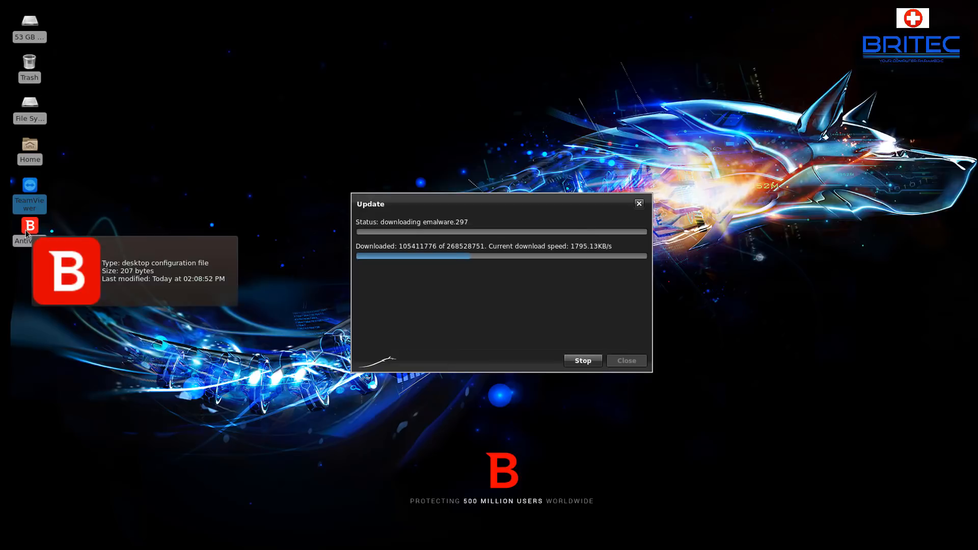
pyautogui.moveTo(799, 444)
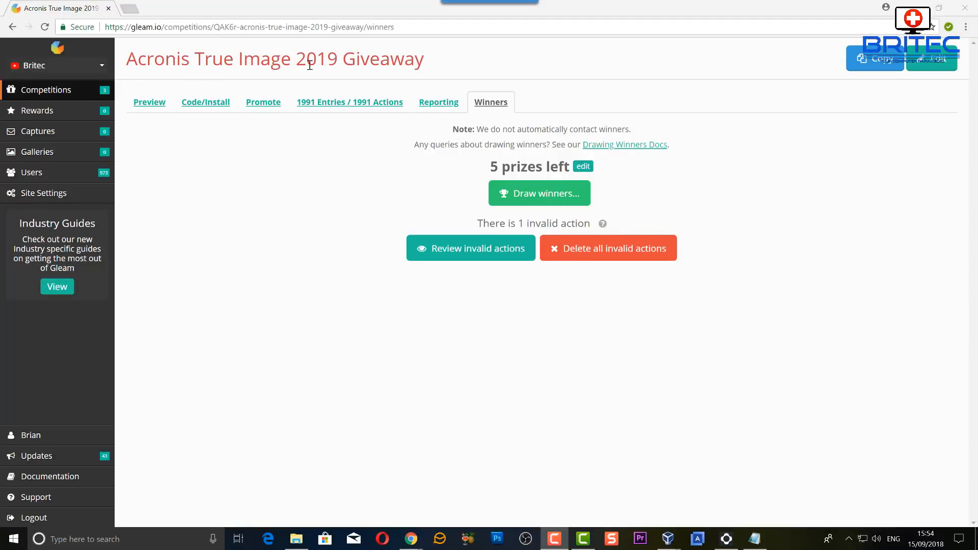
pyautogui.moveTo(400, 110)
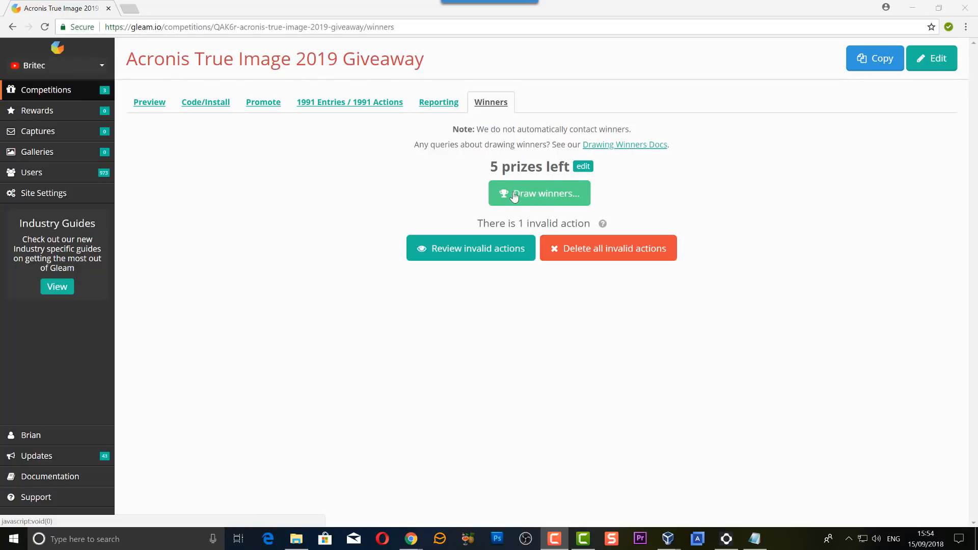
pyautogui.moveTo(534, 193)
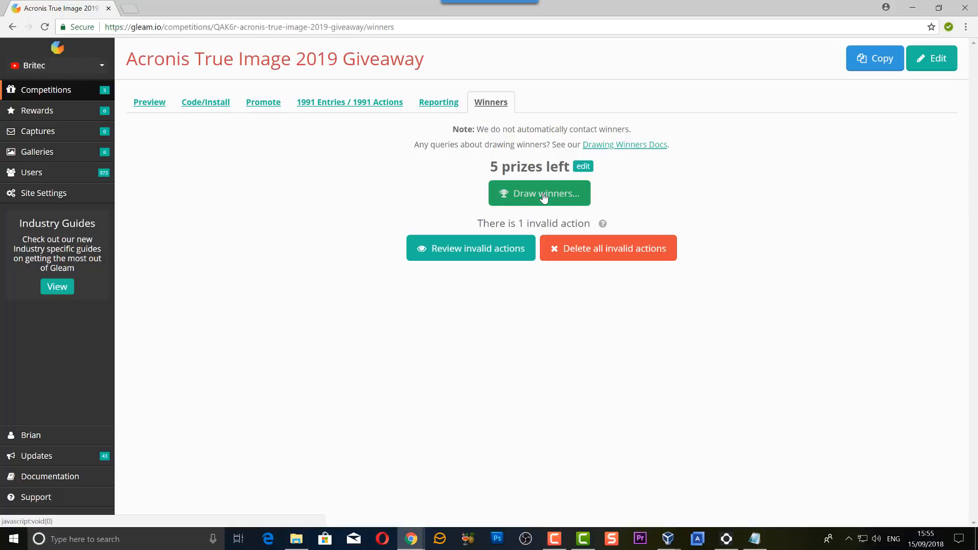
# Draw all five winners for the Acronis True Image 2019 Giveaway in Gleam.
pyautogui.click(540, 193)
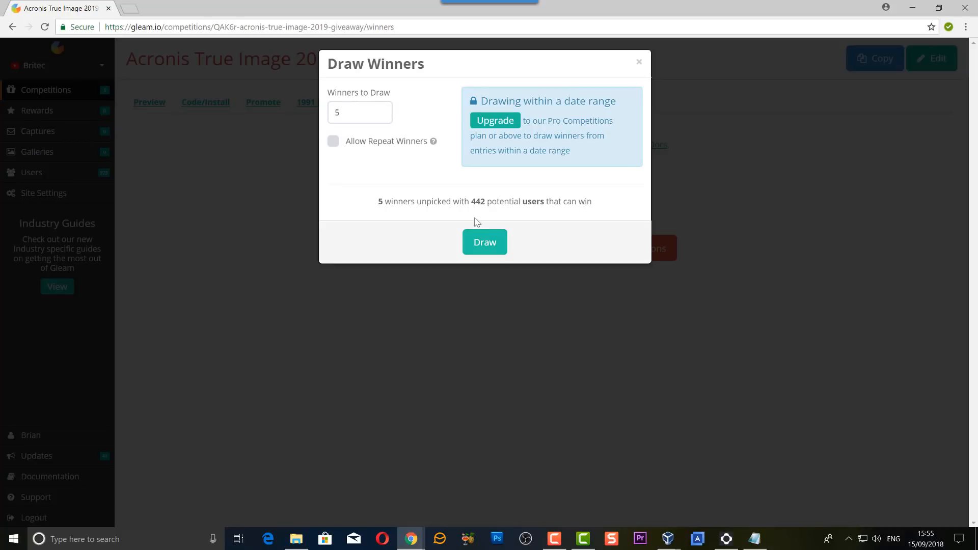
pyautogui.click(485, 242)
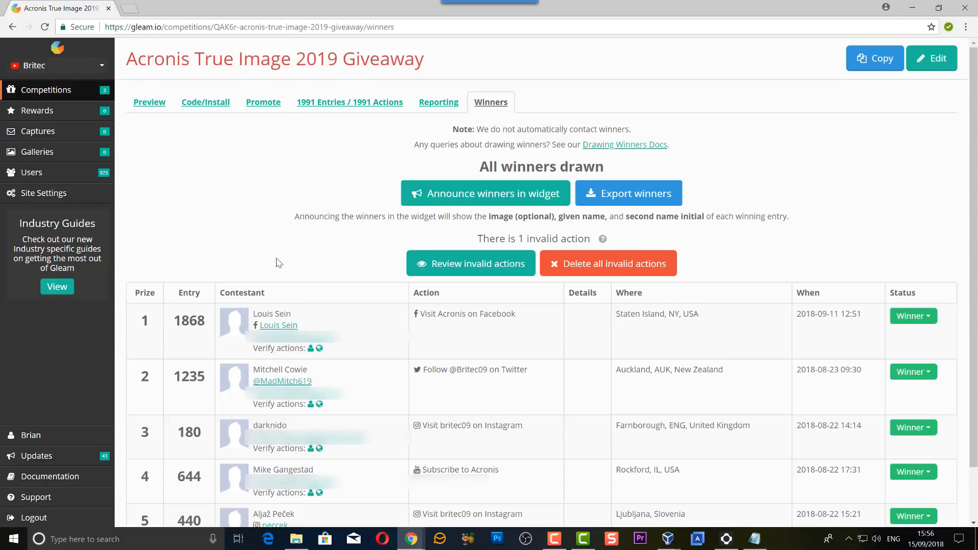
pyautogui.moveTo(182, 233)
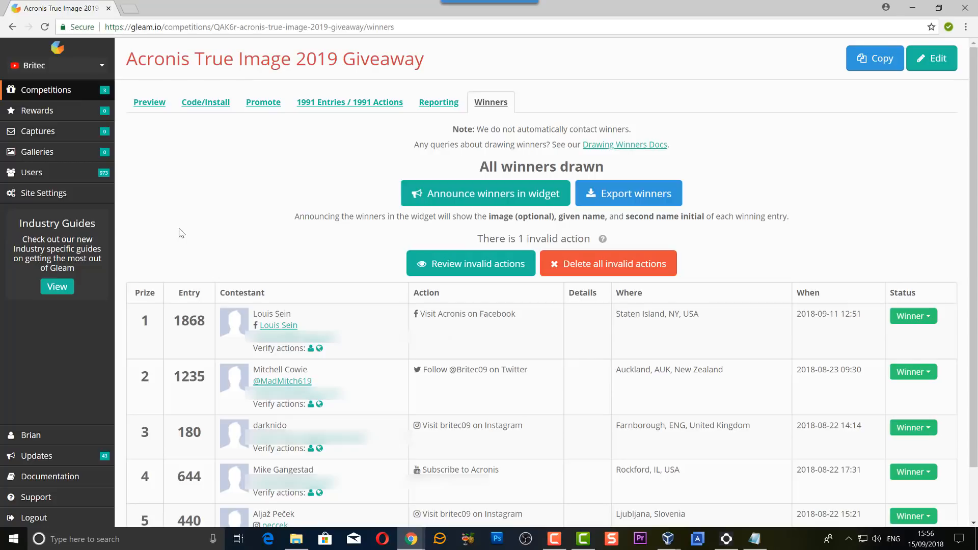
pyautogui.moveTo(182, 228)
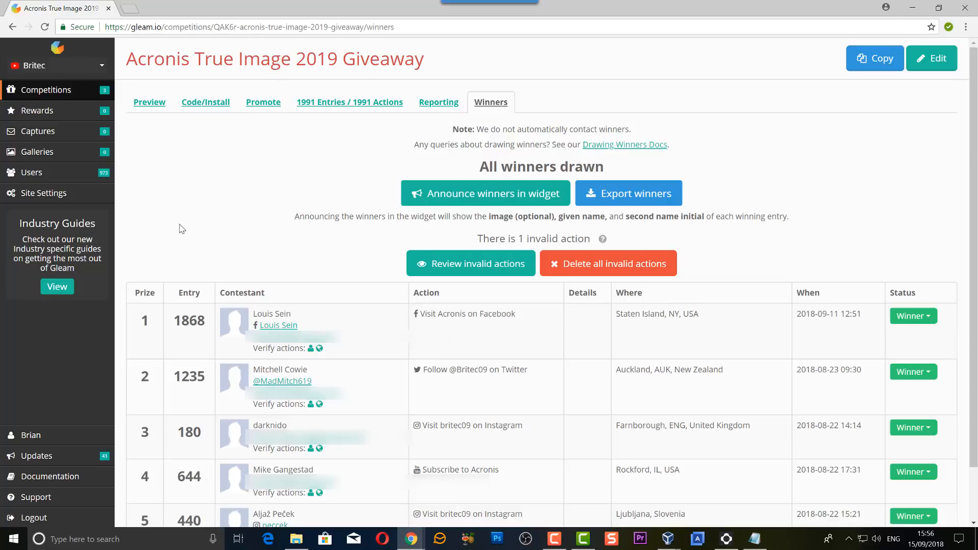
pyautogui.moveTo(179, 239)
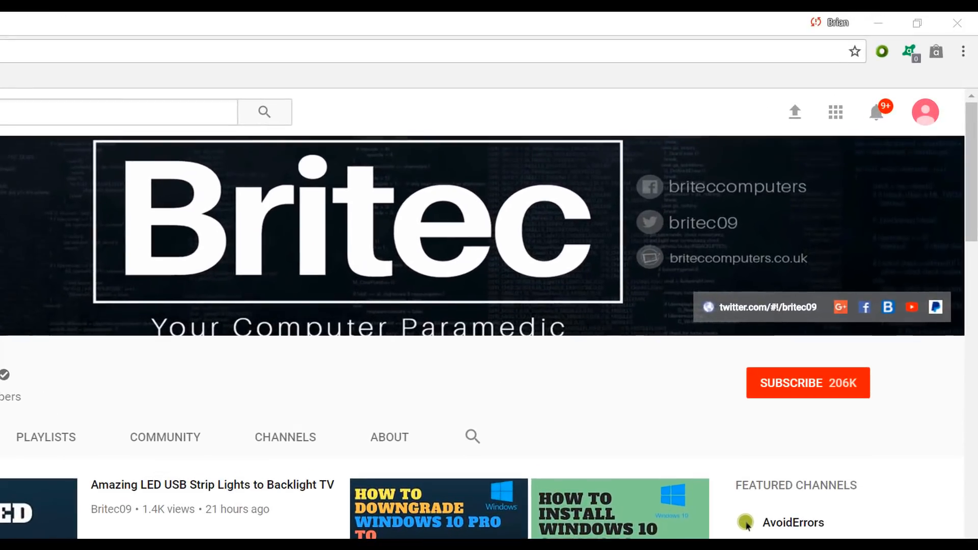
pyautogui.moveTo(819, 407)
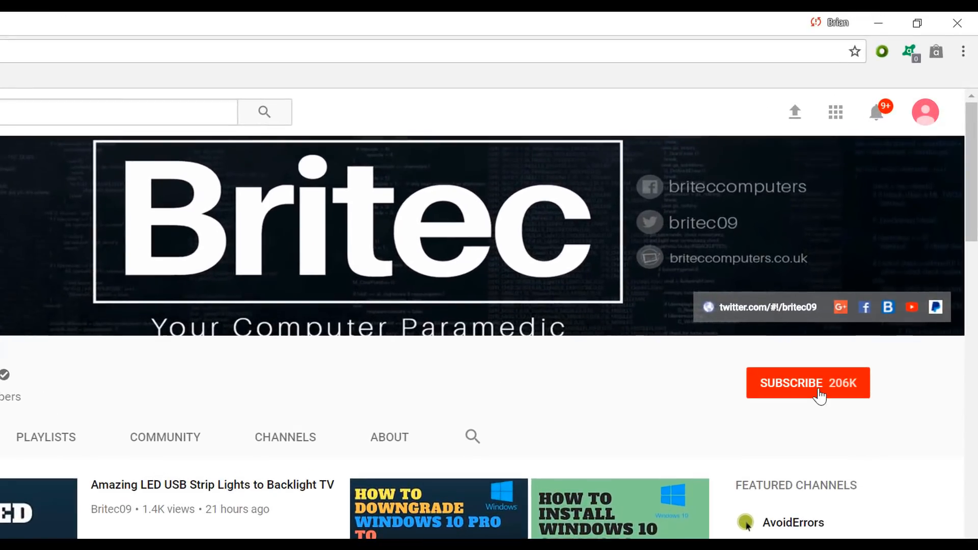
# Subscribe to the Britec YouTube channel.
pyautogui.click(809, 382)
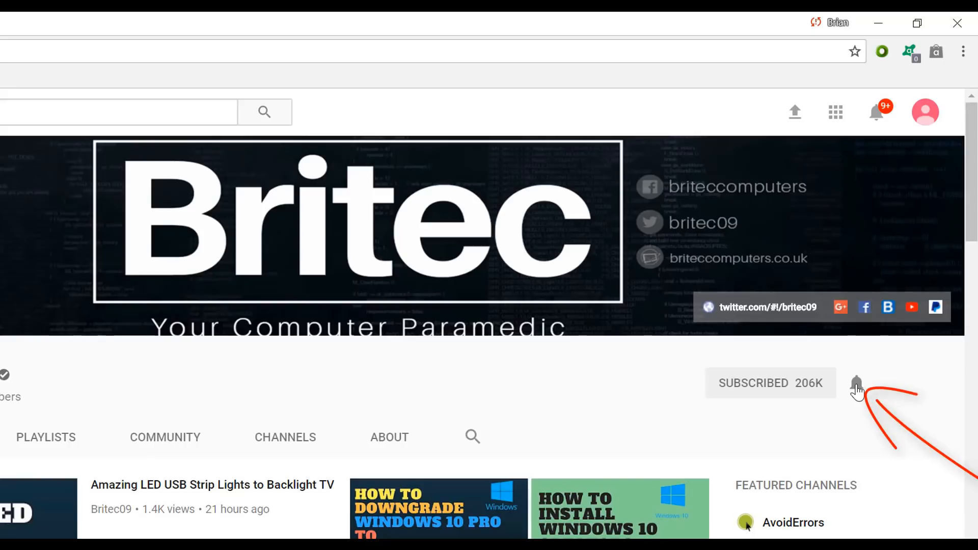
pyautogui.moveTo(843, 440)
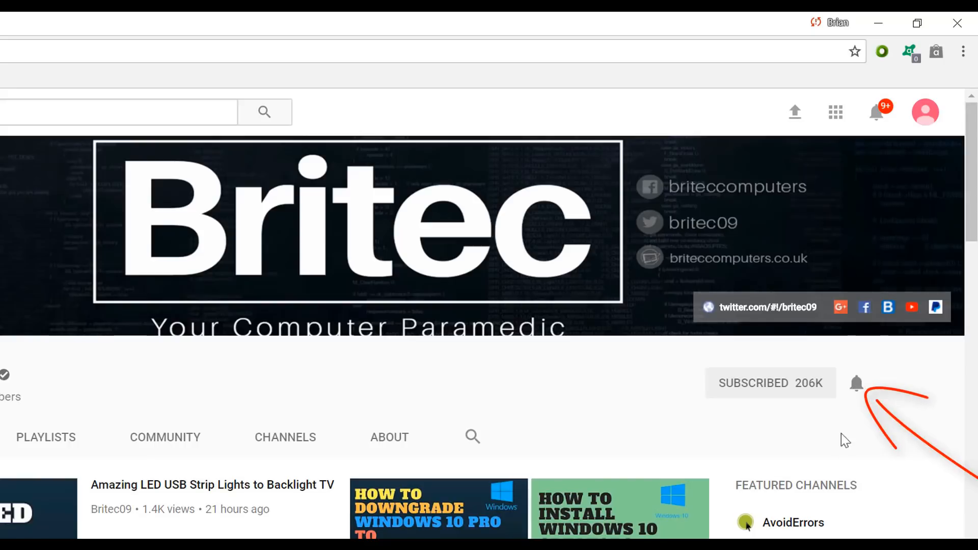
pyautogui.moveTo(856, 471)
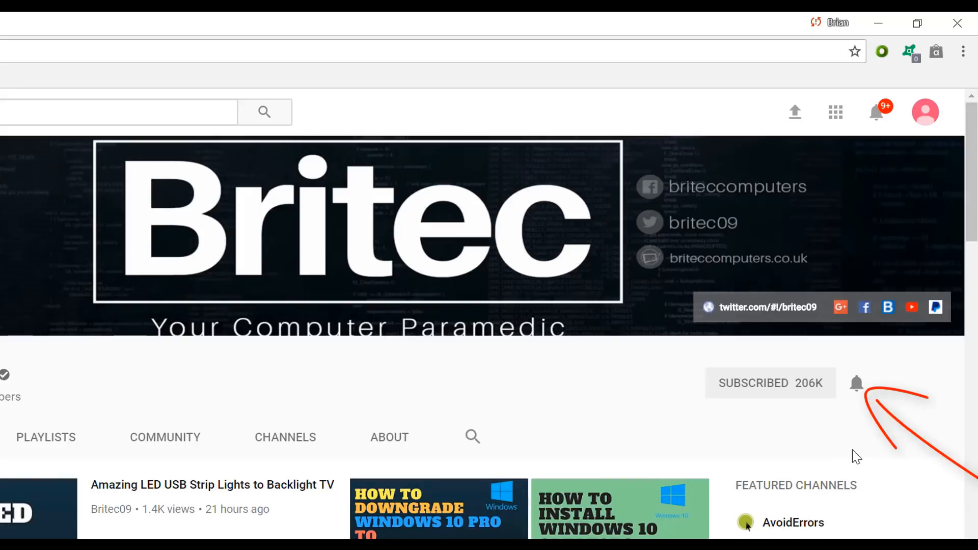